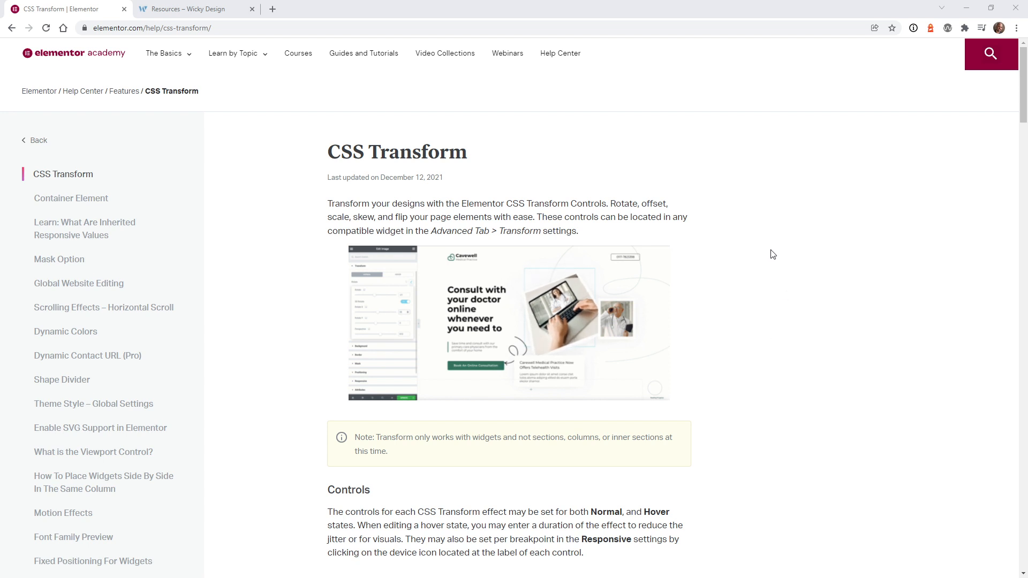
mouse_move(795, 215)
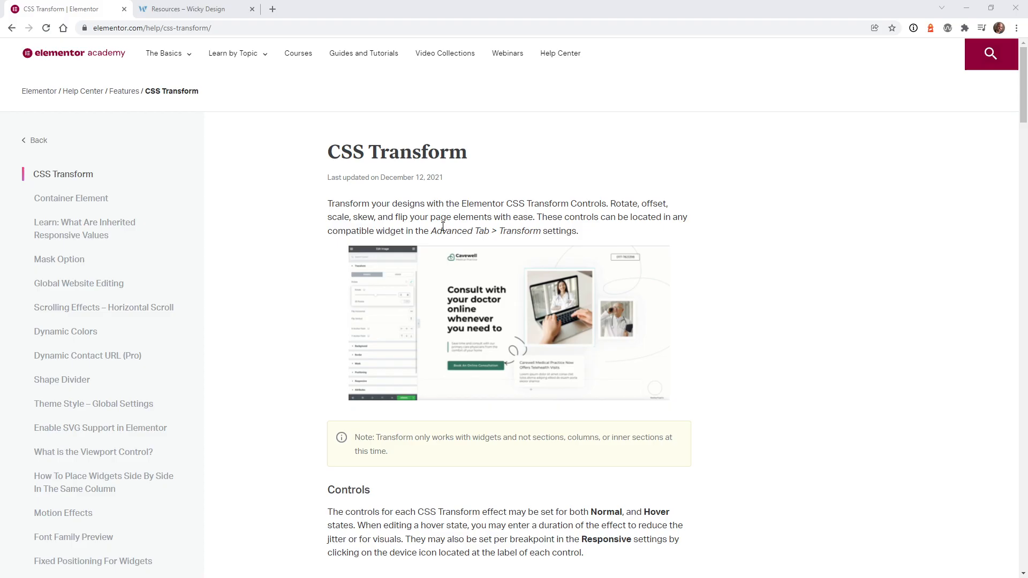
Switch from the CSS Transform help article to the Resources – Wicky Design tab.
click(188, 9)
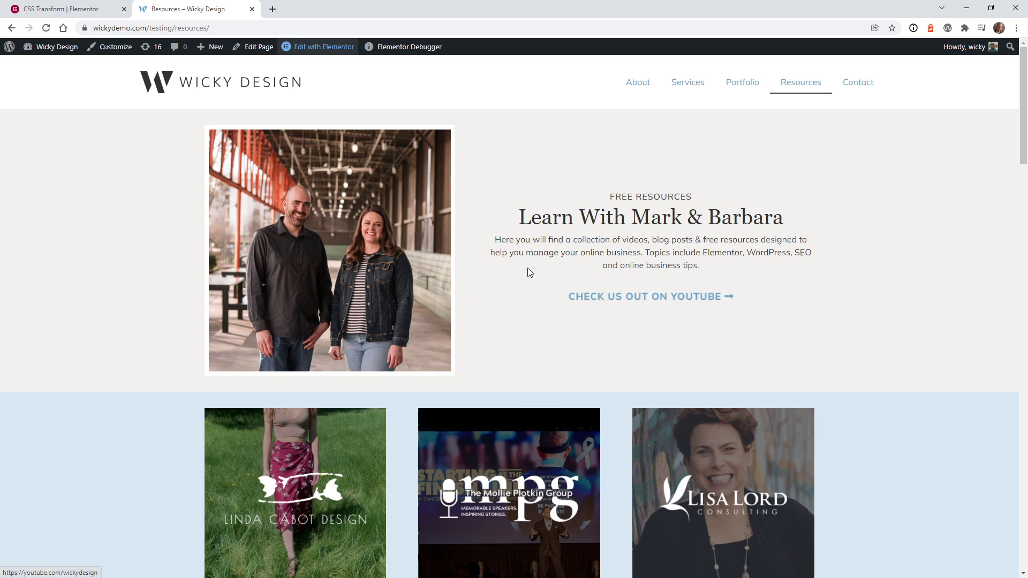
mouse_move(645, 309)
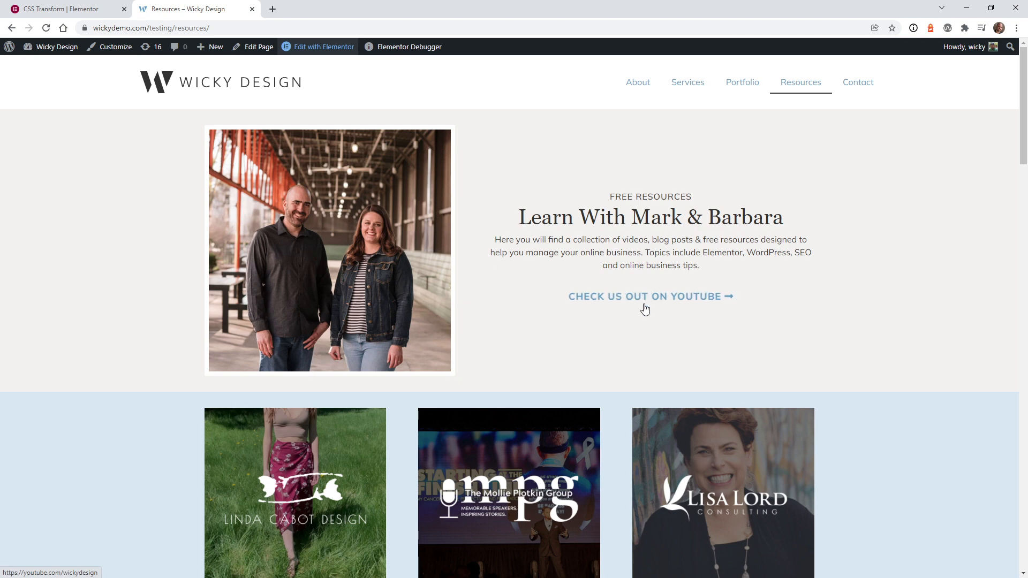
mouse_move(635, 312)
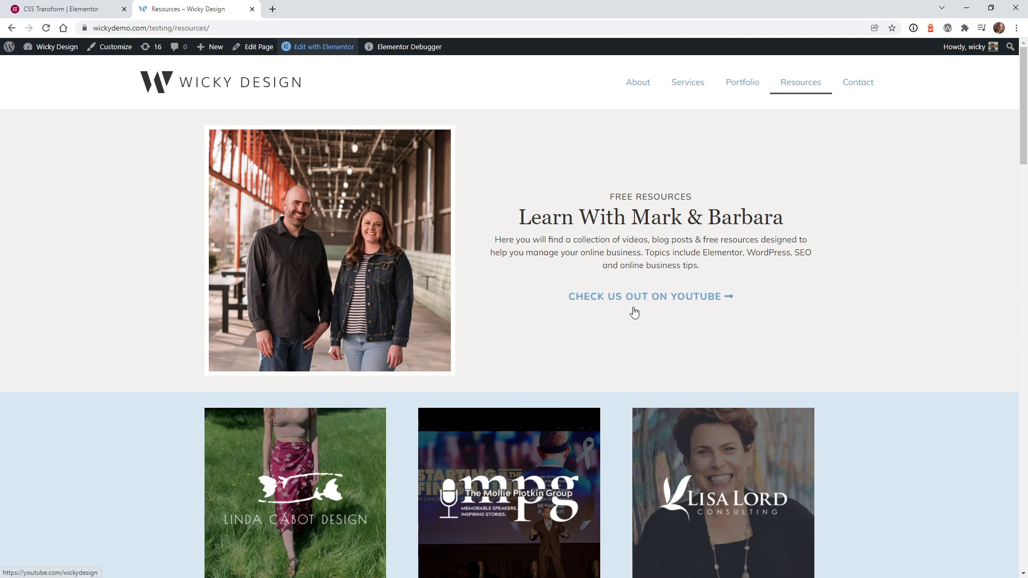
scroll(down, 3)
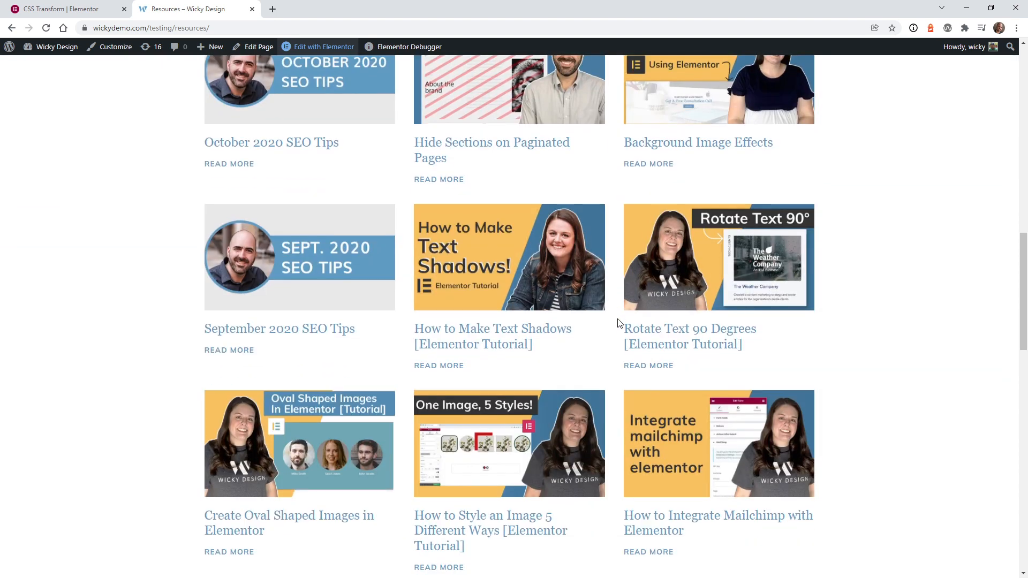
scroll(down, 3)
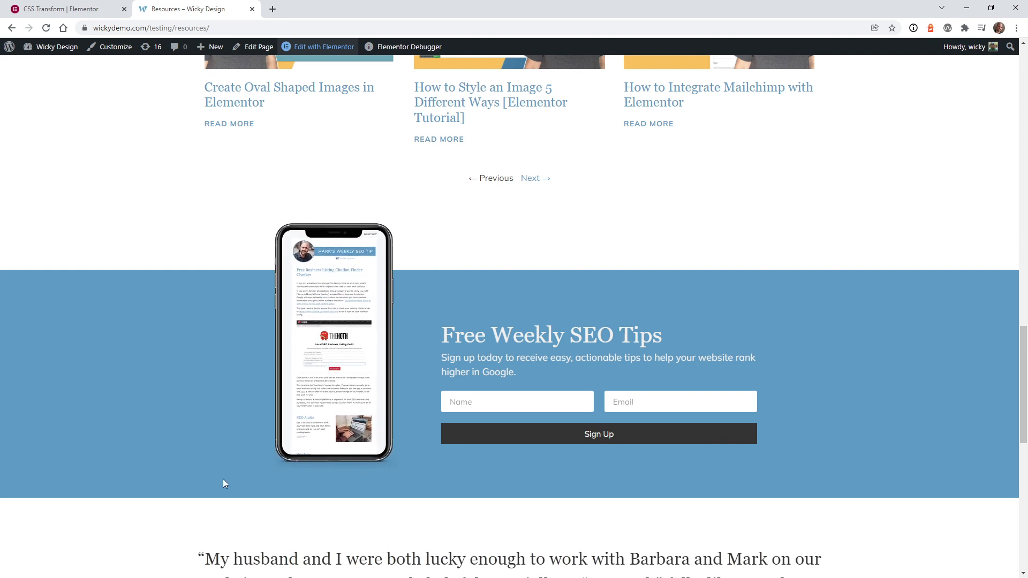
mouse_move(292, 446)
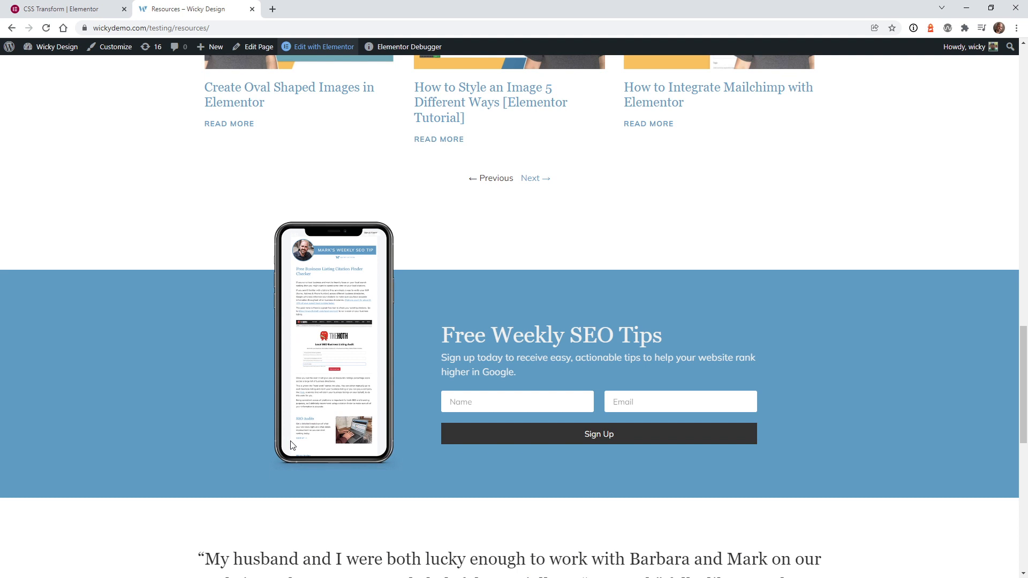
scroll(up, 3)
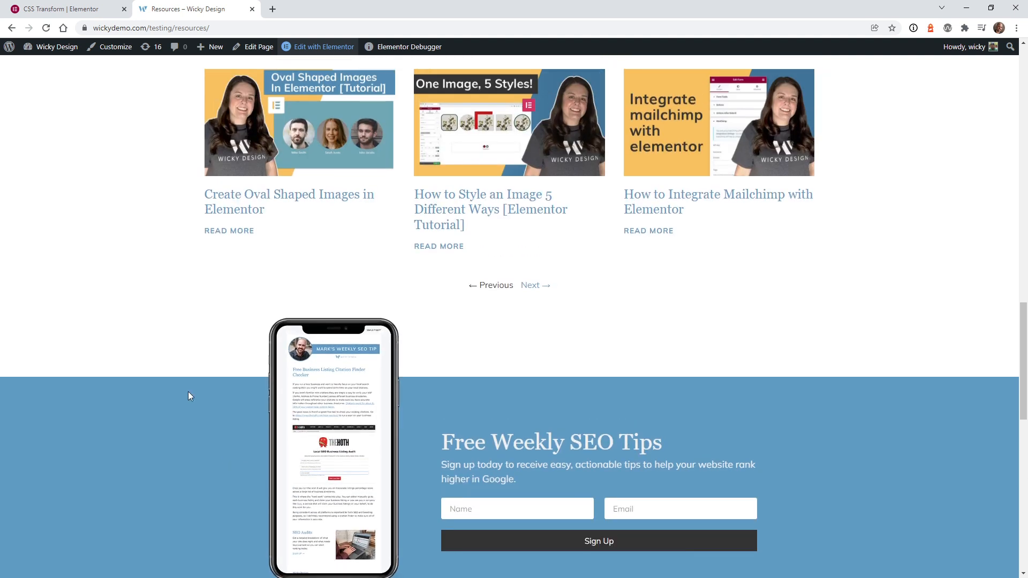
scroll(up, 3)
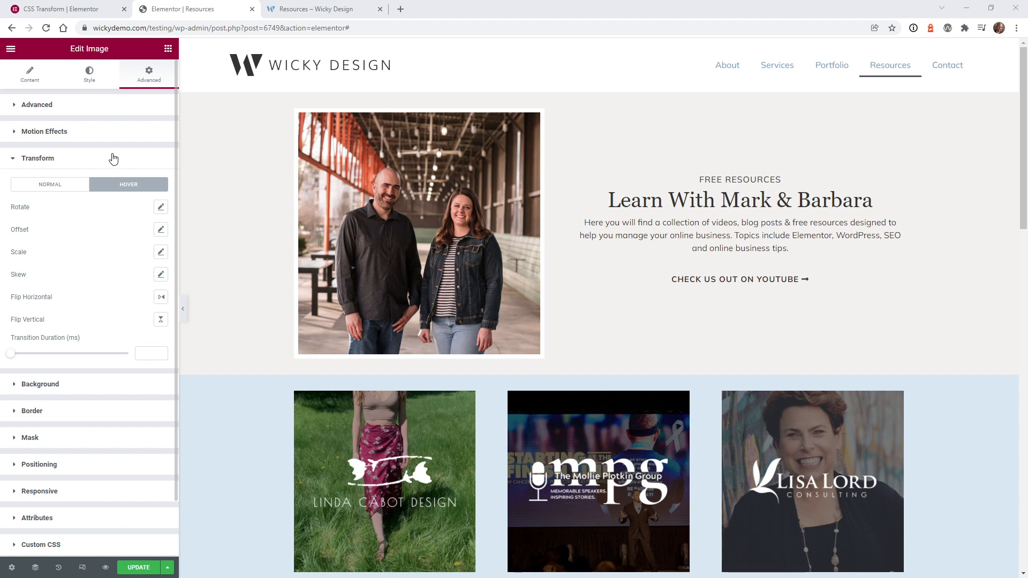
Preview a 1.3 Normal-state Transform scale on the hero photo, then reset it.
click(419, 233)
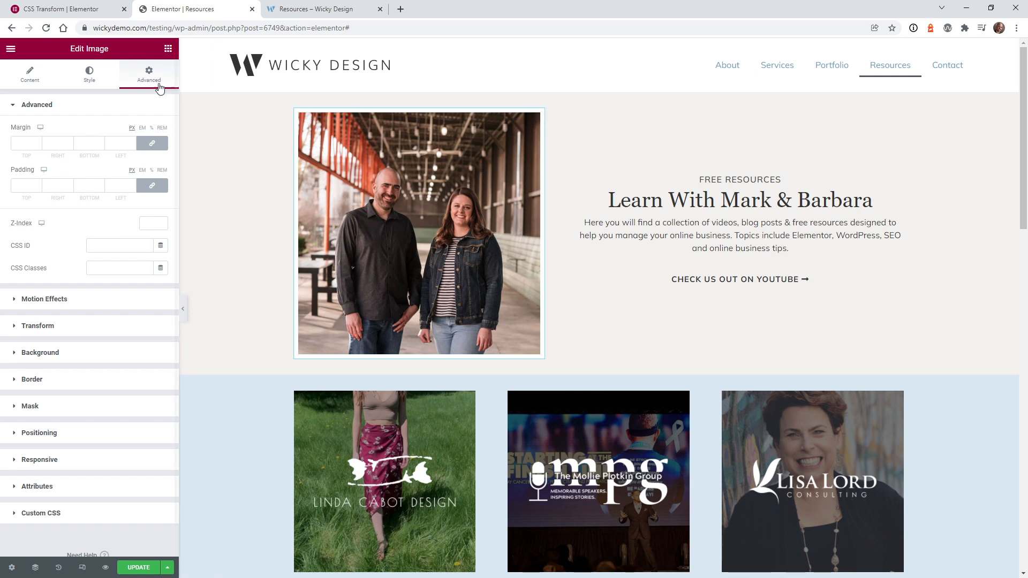
click(37, 104)
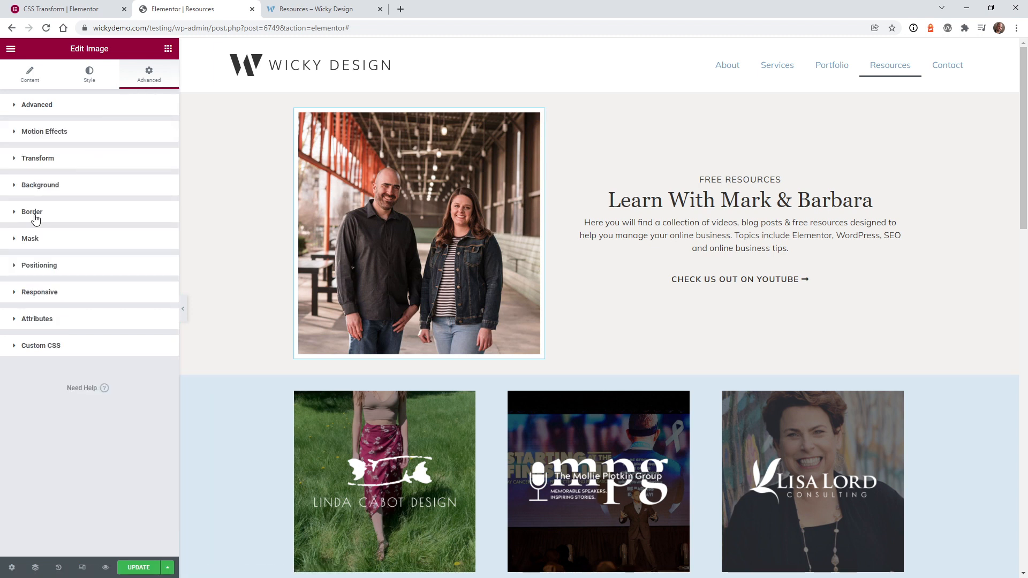
click(38, 158)
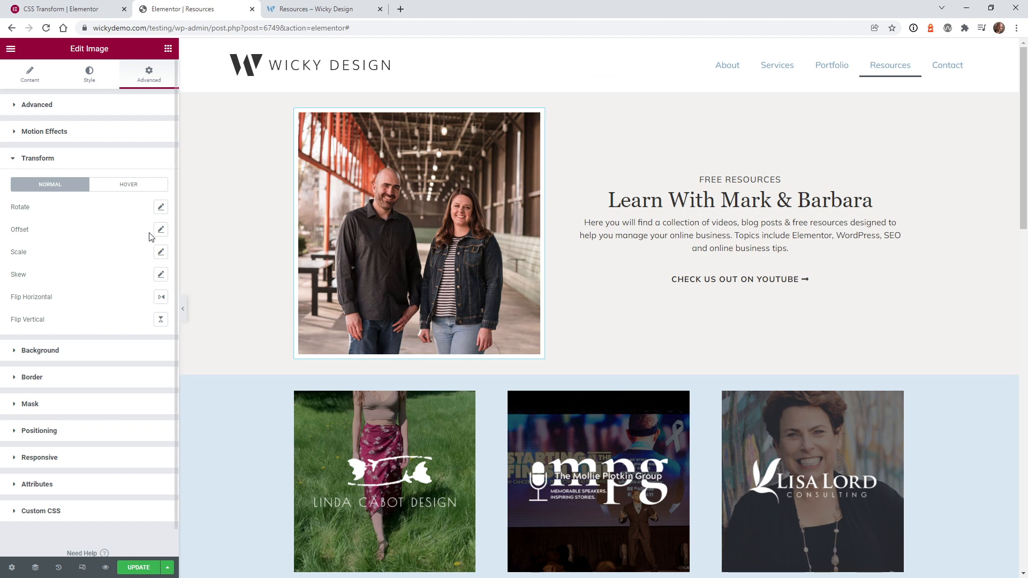
click(161, 252)
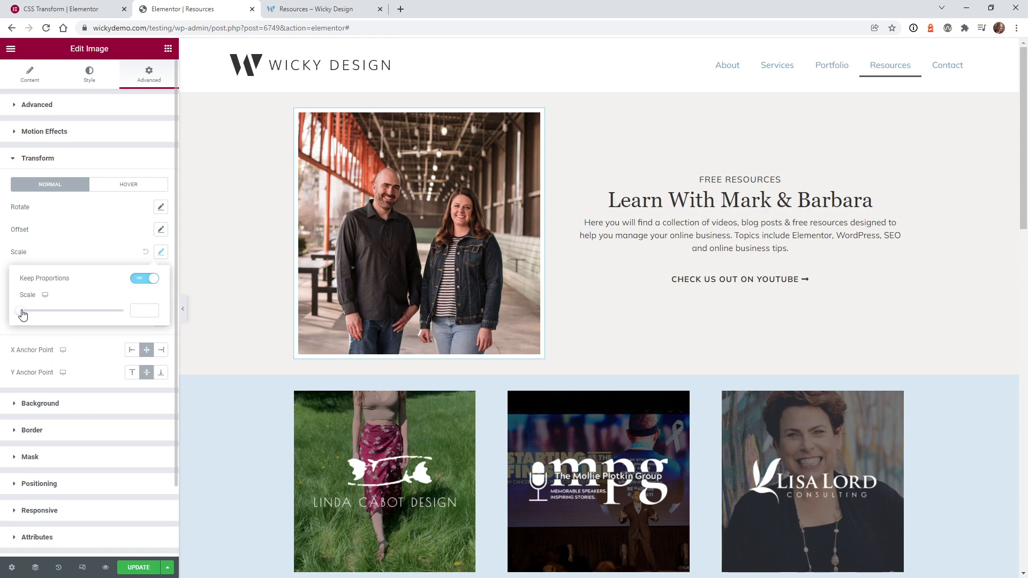
drag(22, 310, 89, 310)
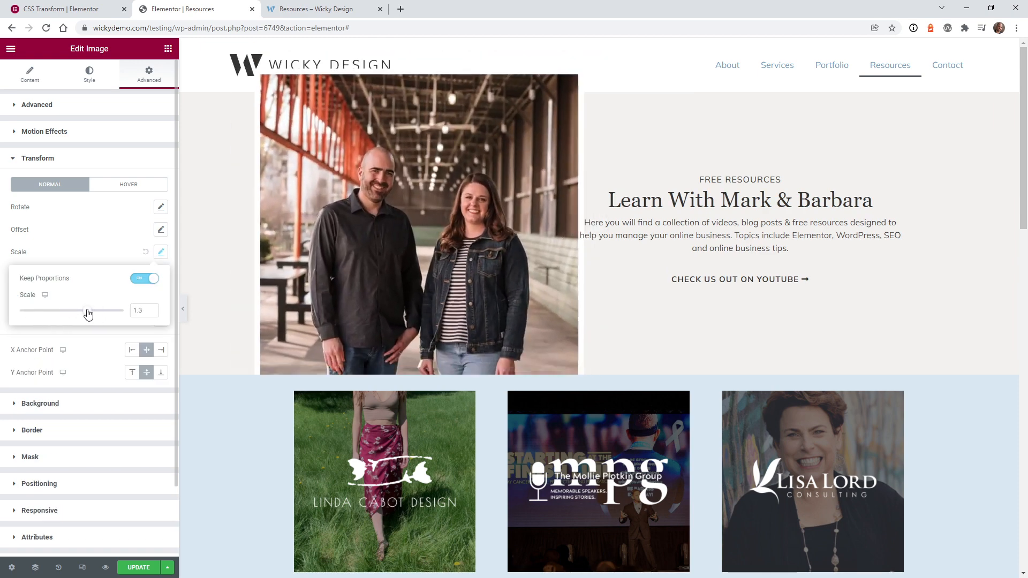
click(161, 252)
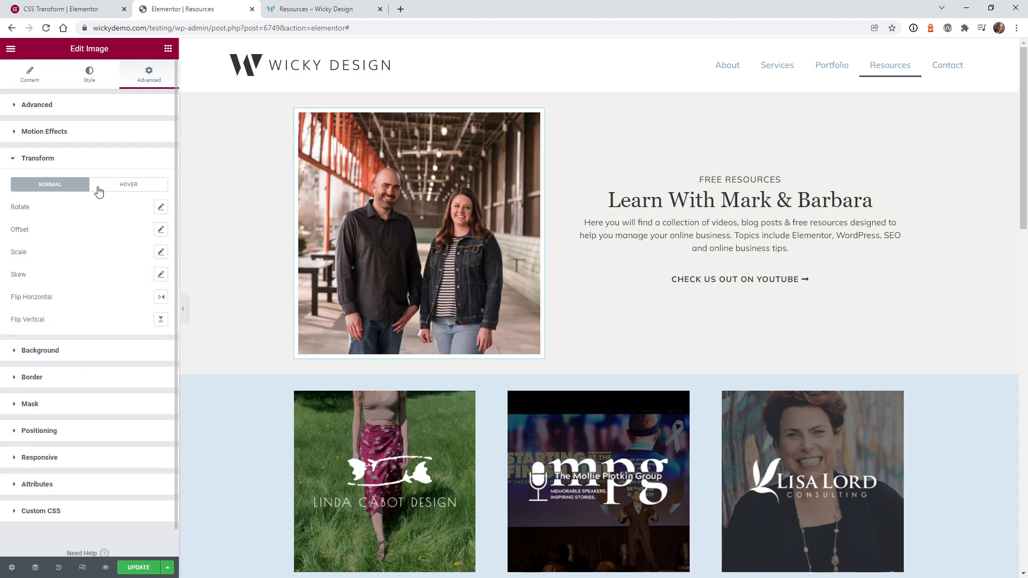
Set the hero photo's Hover Transform scale to 1.09 with Keep Proportions on.
click(128, 185)
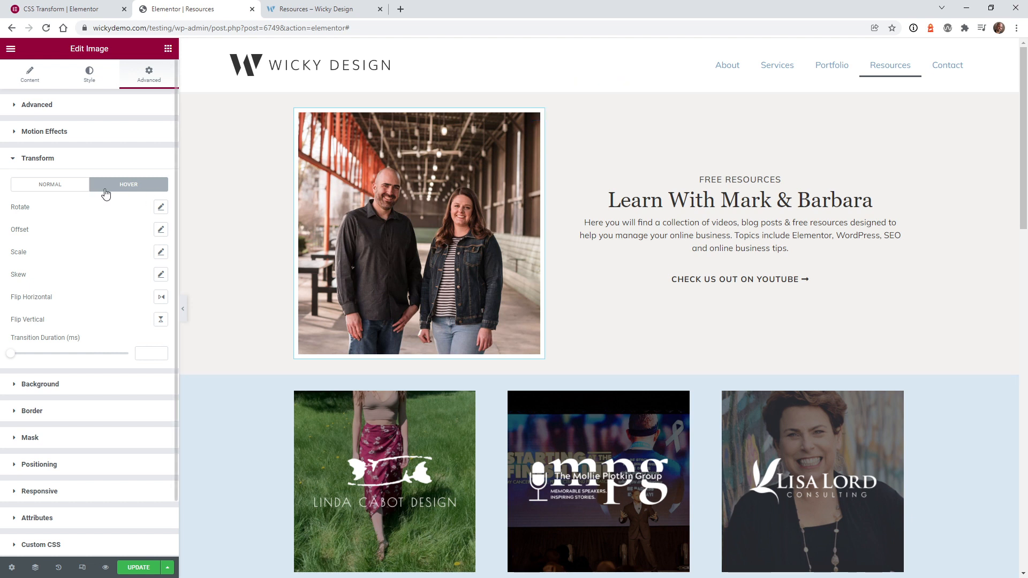
mouse_move(160, 252)
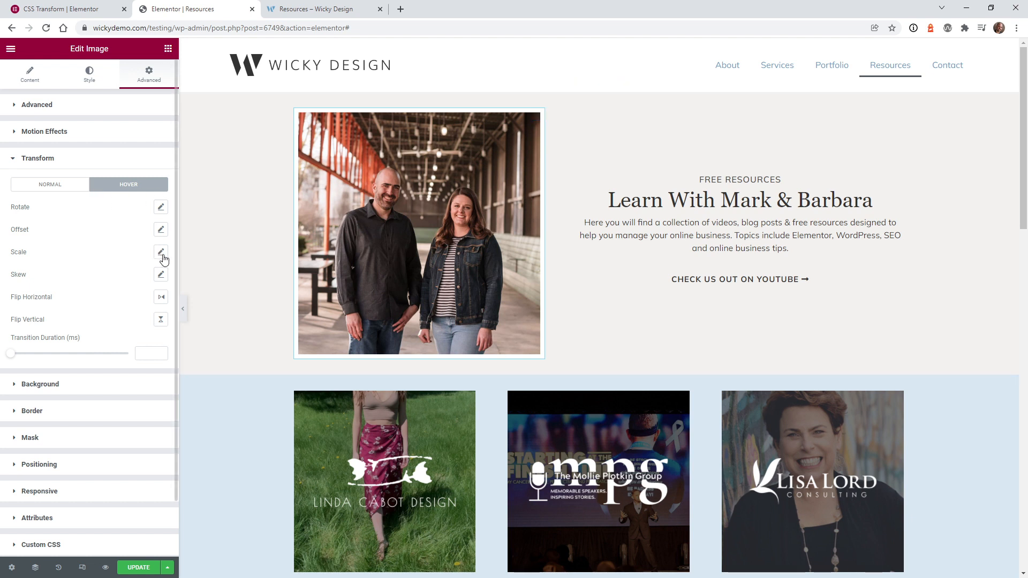
click(160, 252)
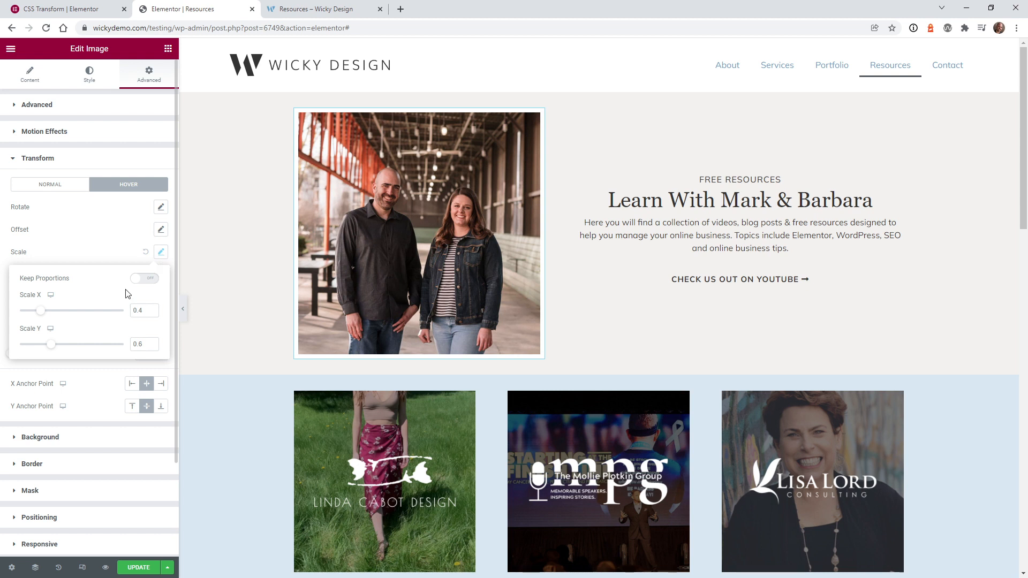
click(144, 279)
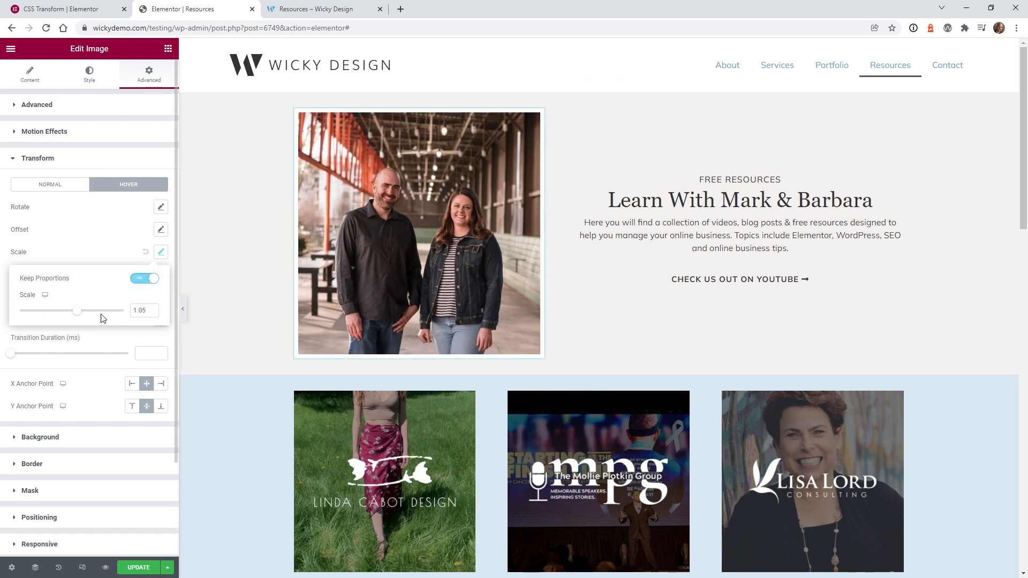
drag(77, 310, 27, 310)
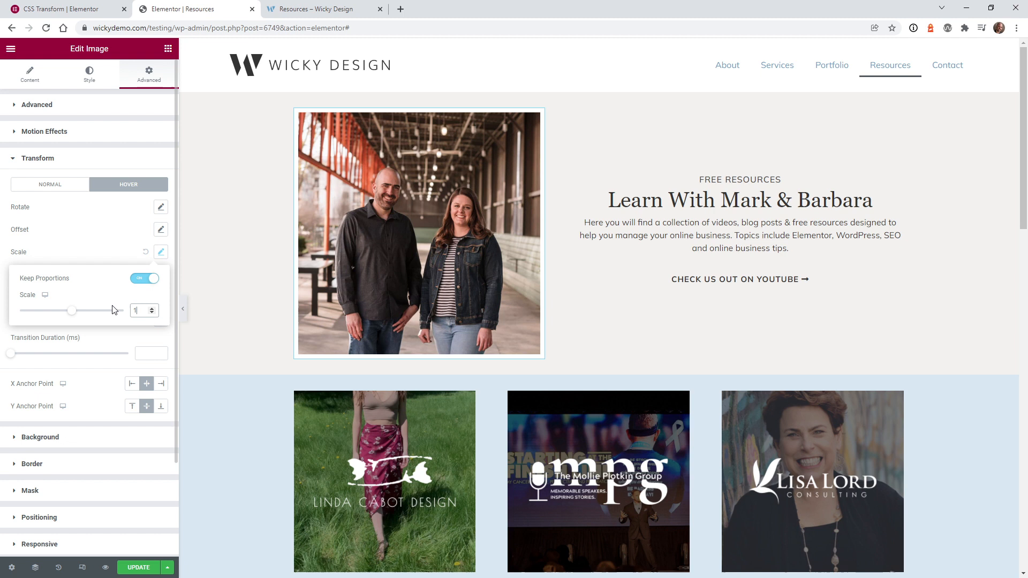
mouse_move(75, 312)
text(0.5)
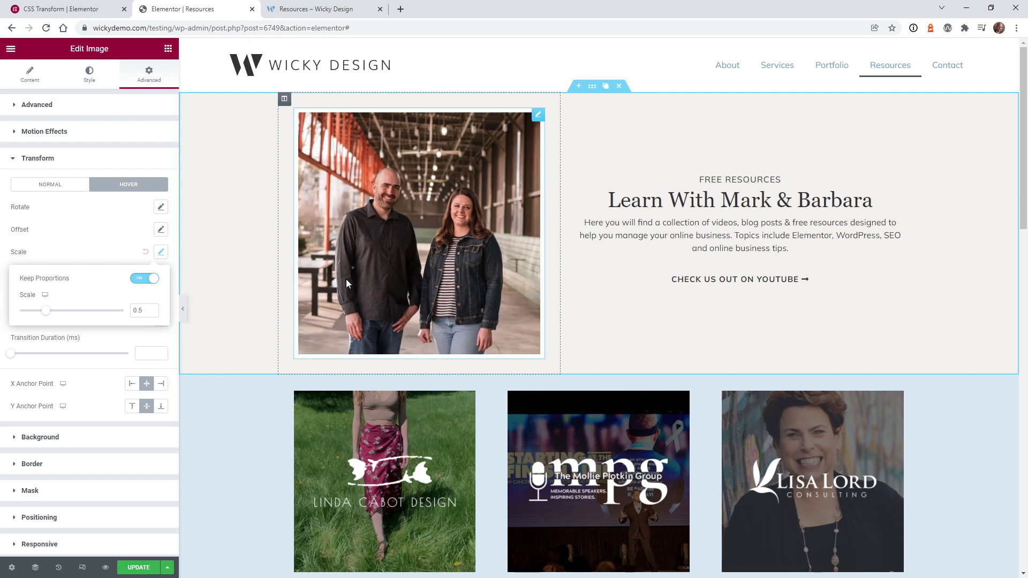
mouse_move(90, 317)
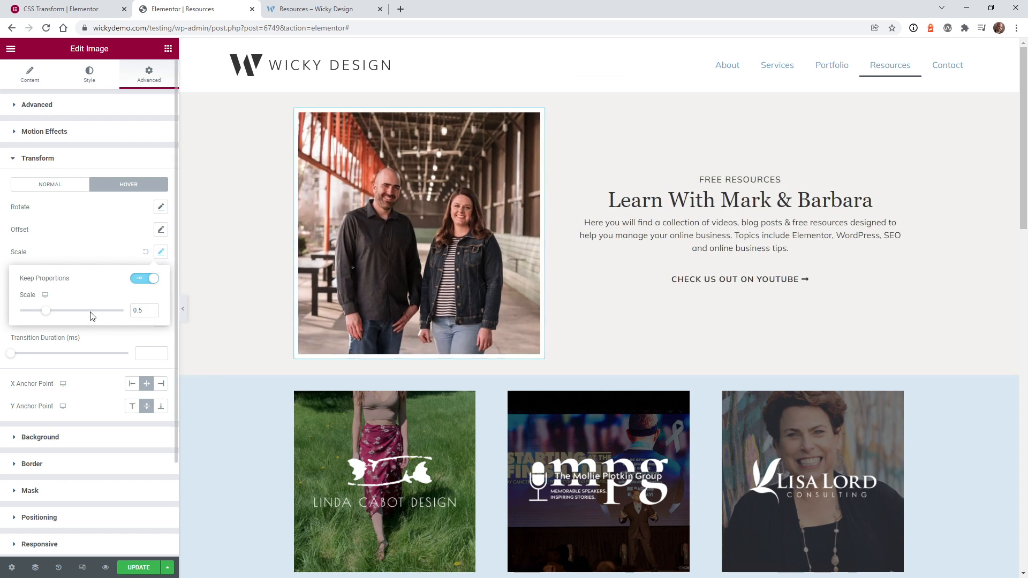
click(141, 310)
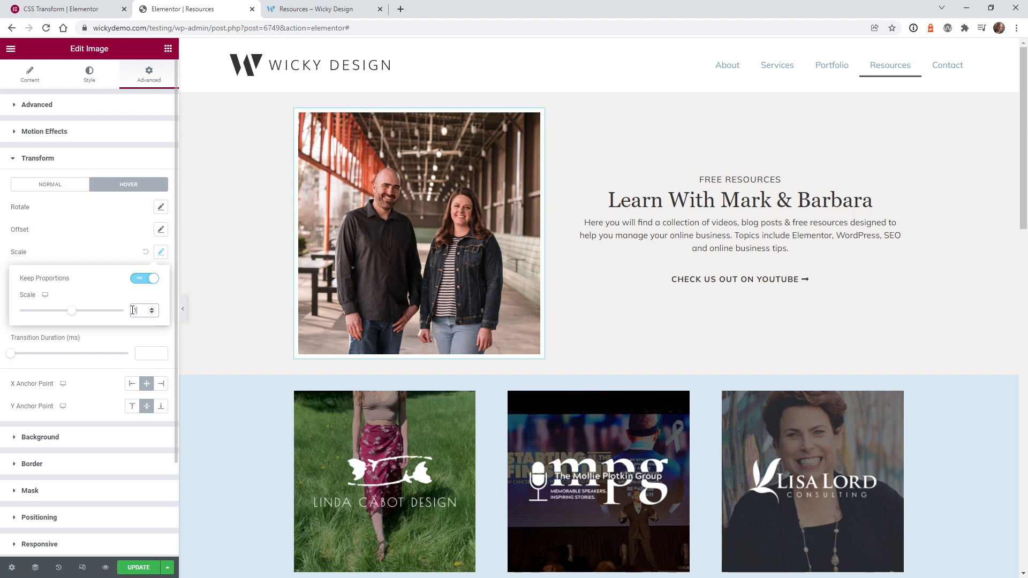
text(1.2)
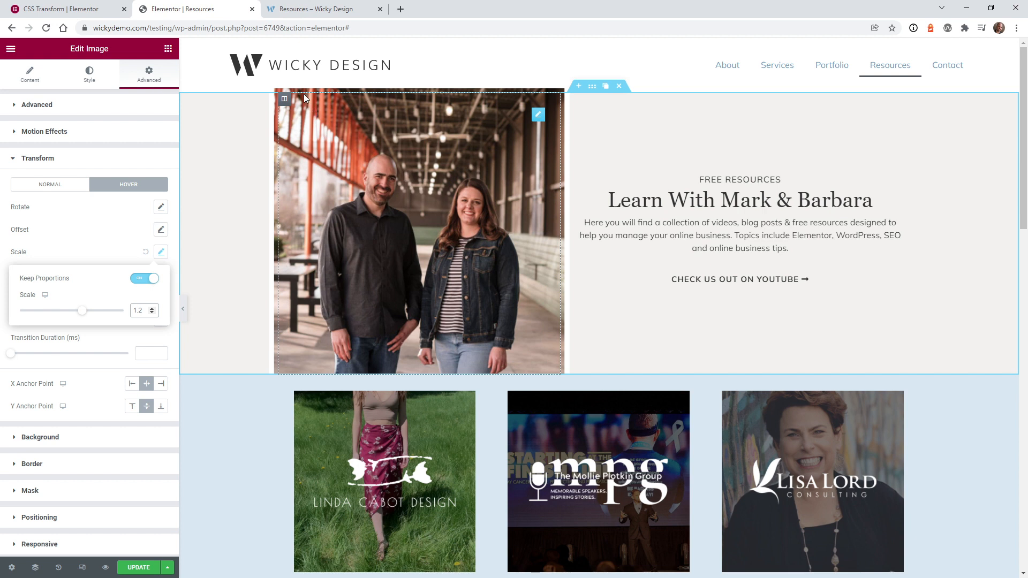
mouse_move(308, 130)
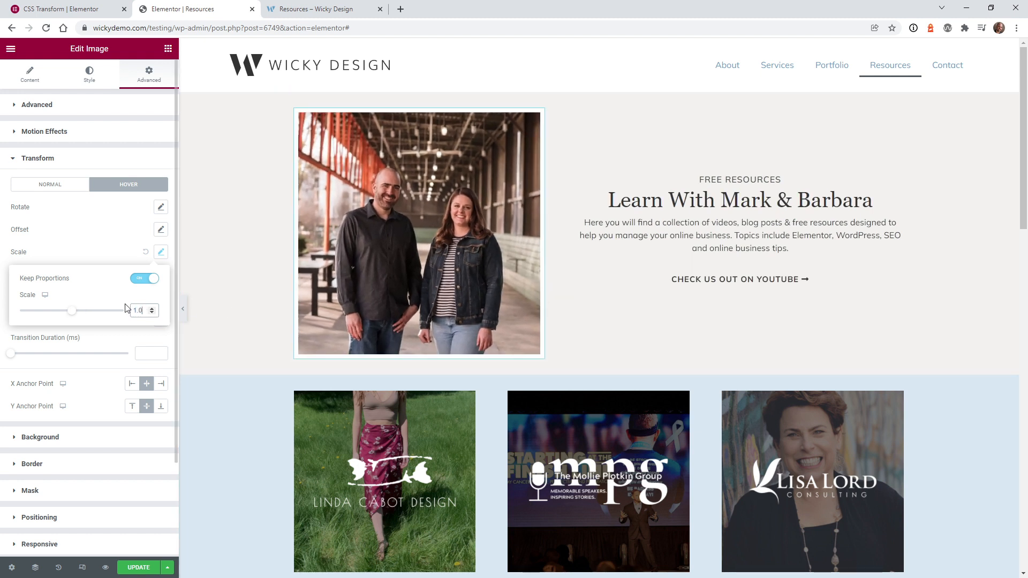
drag(72, 310, 76, 310)
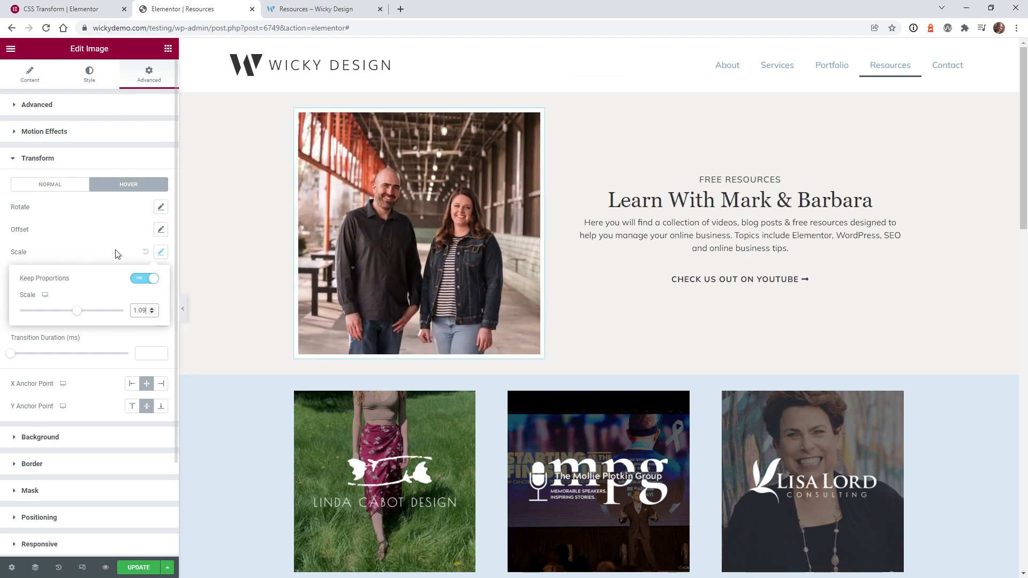
click(161, 252)
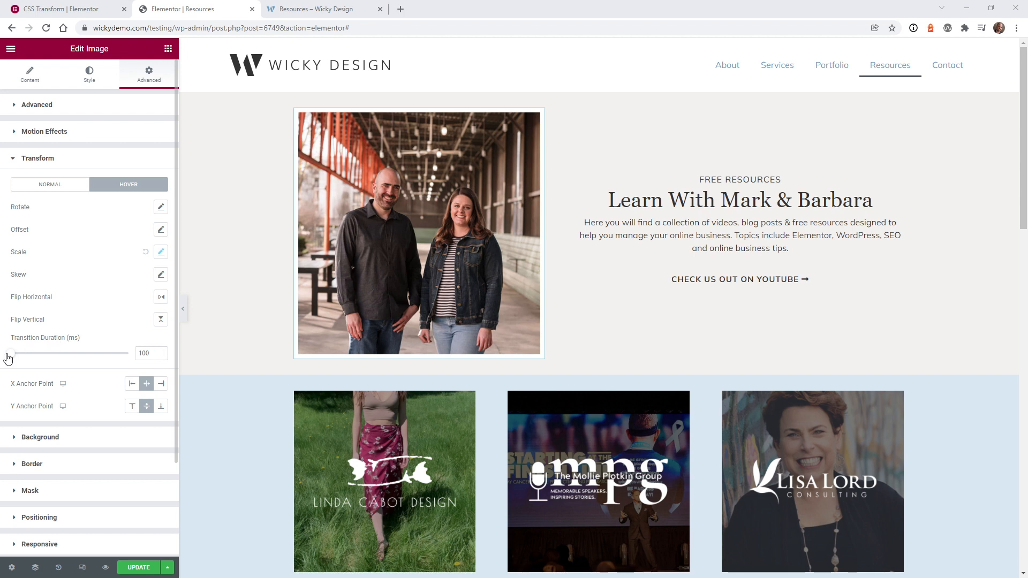
mouse_move(11, 354)
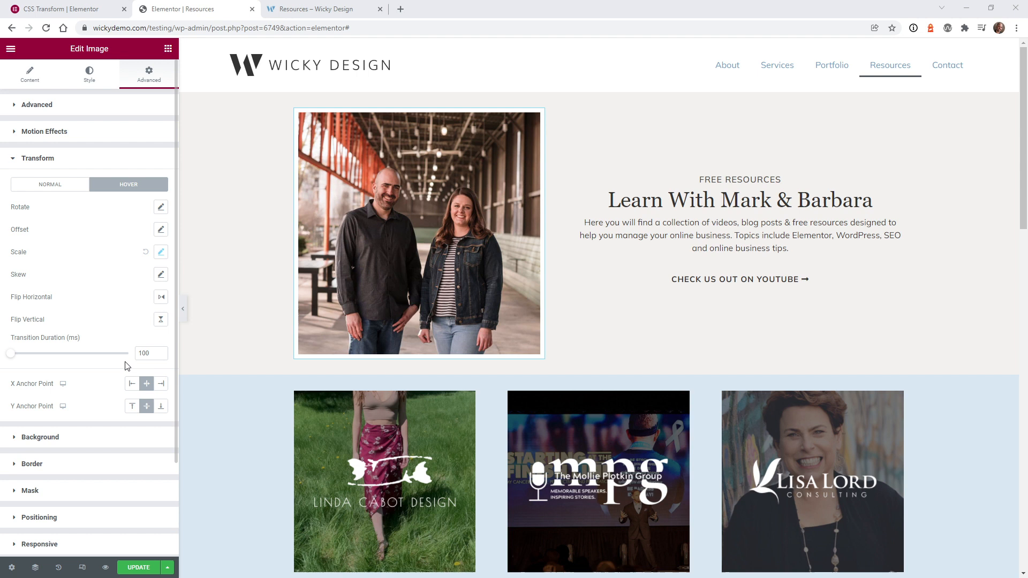
Set the hero photo's hover Transition Duration to 1000 ms.
drag(11, 353, 65, 353)
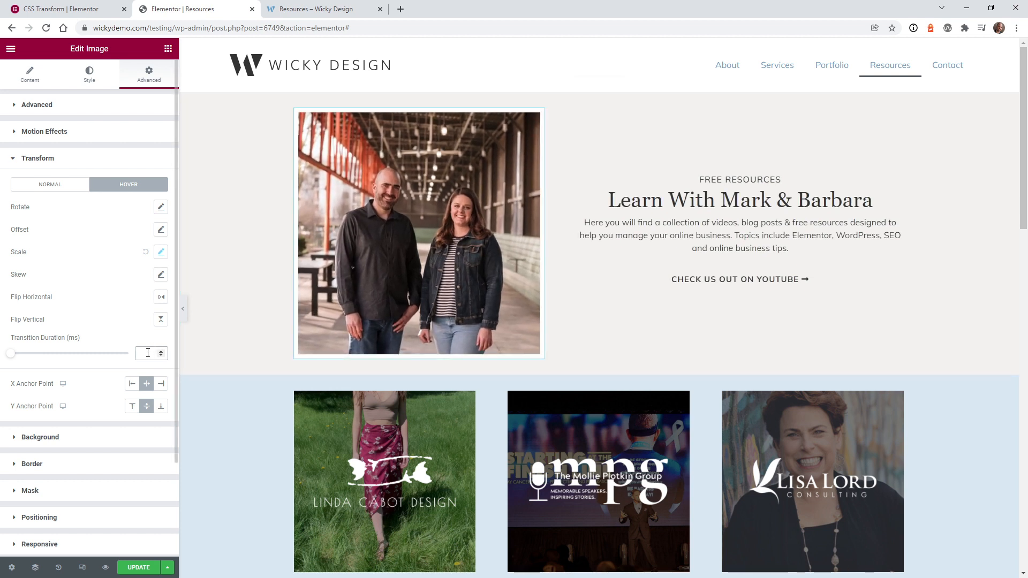
text(1000)
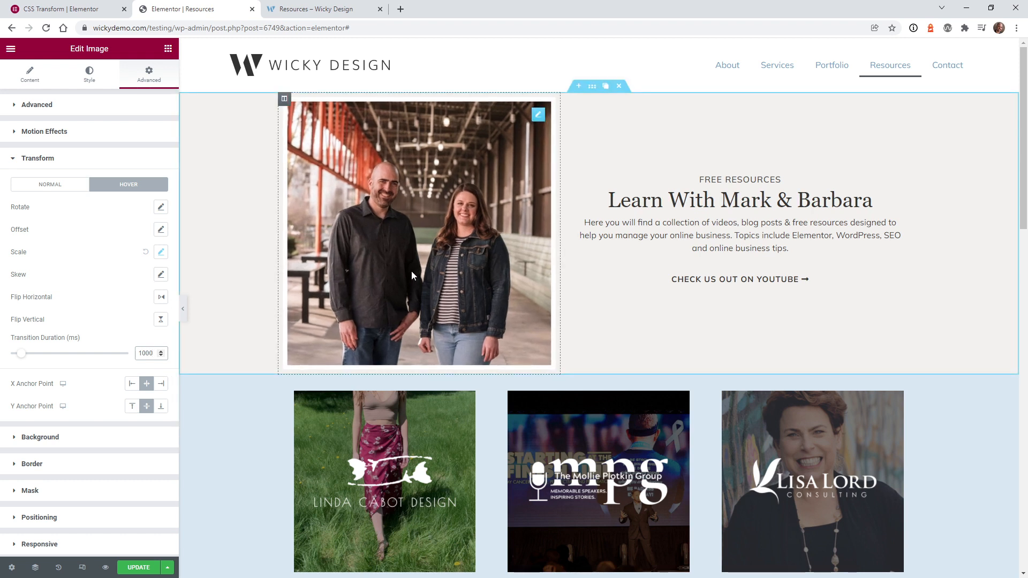
mouse_move(539, 312)
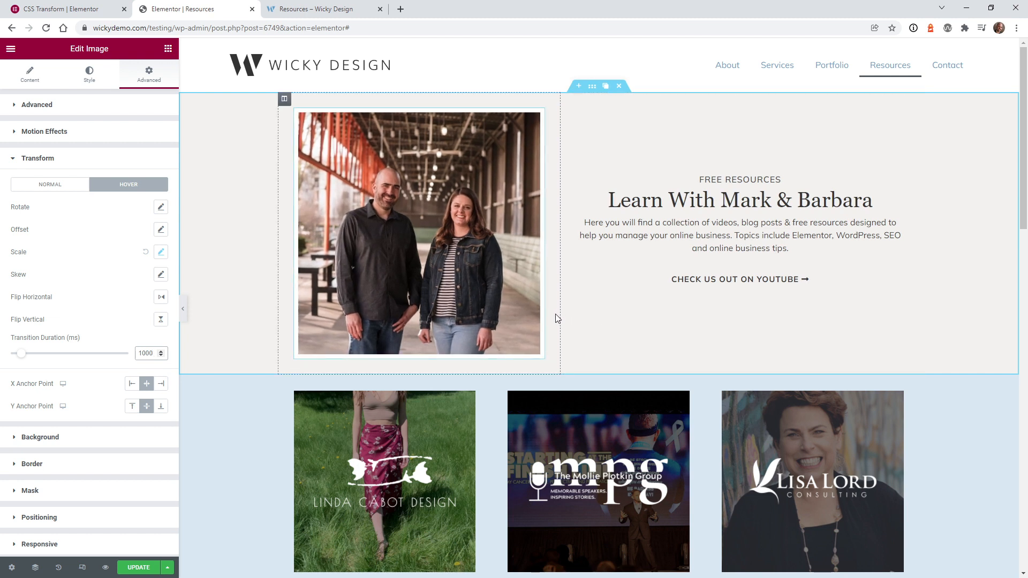
mouse_move(486, 306)
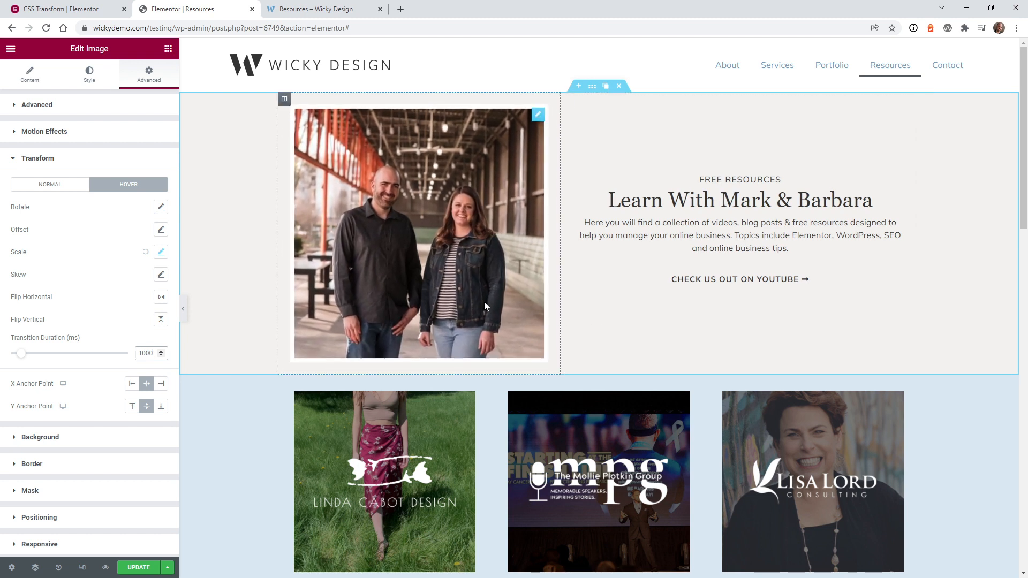
click(161, 252)
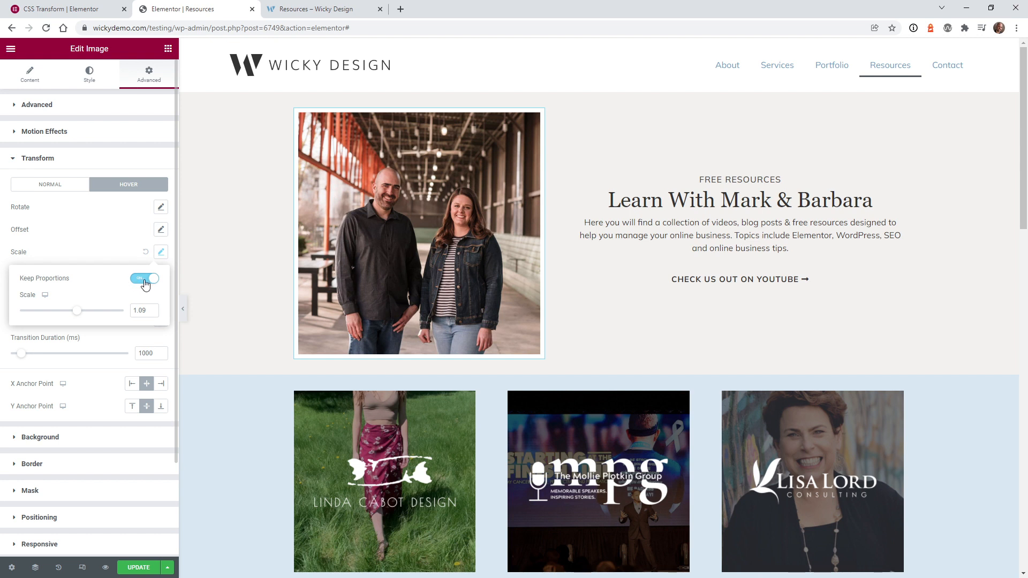
Turn off Keep Proportions and set hover Scale X to 1.2 and Scale Y to 0.3.
click(145, 278)
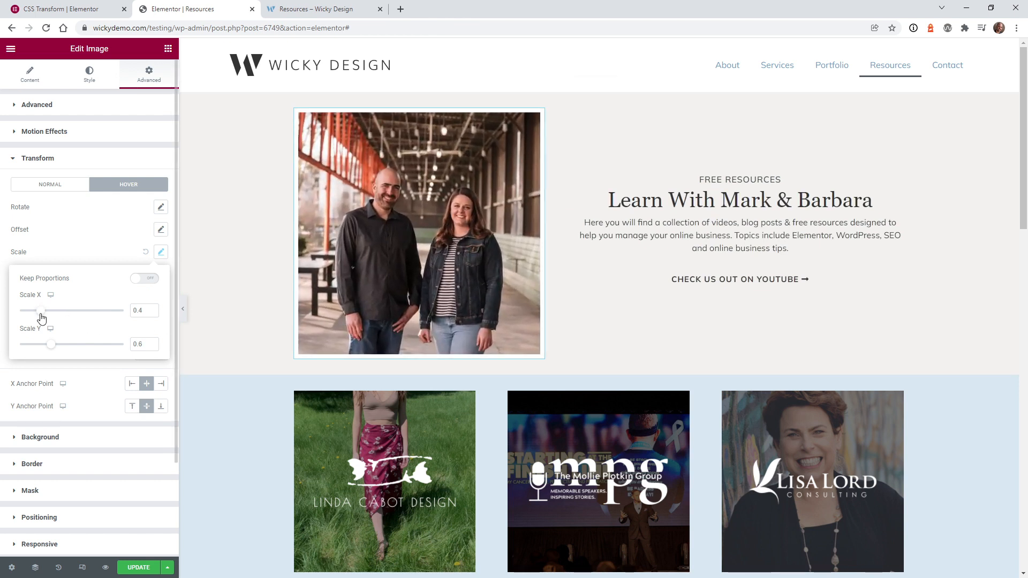
drag(43, 310, 81, 310)
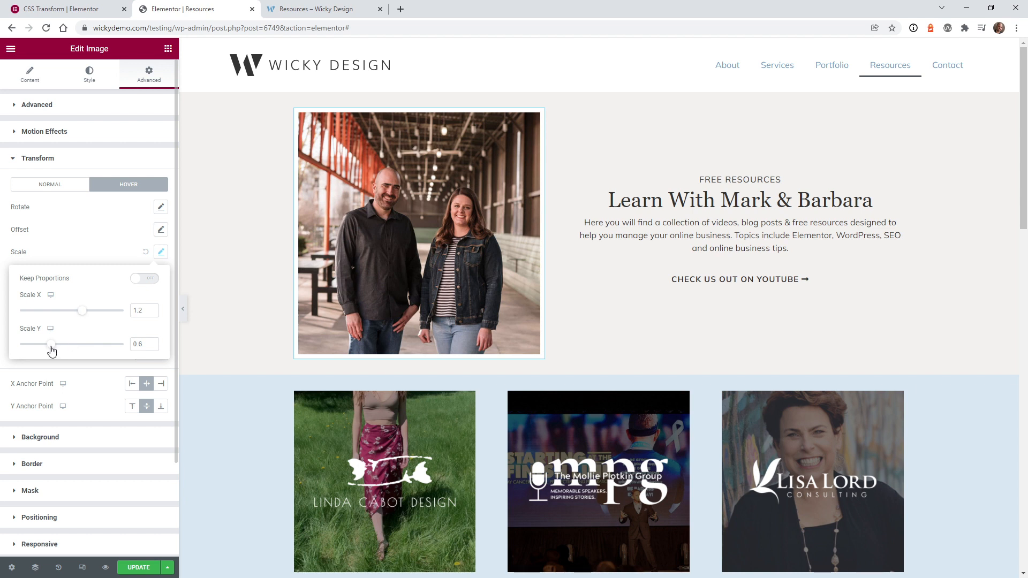
drag(52, 344, 36, 344)
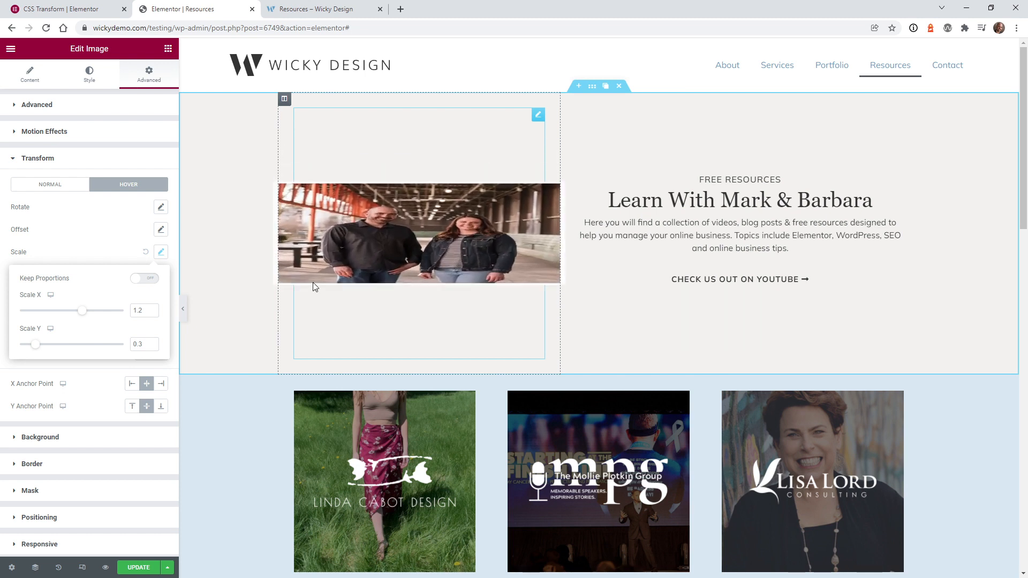
Re-enable Keep Proportions for a 1.09 hover scale and set mobile Scale to 1.
click(144, 278)
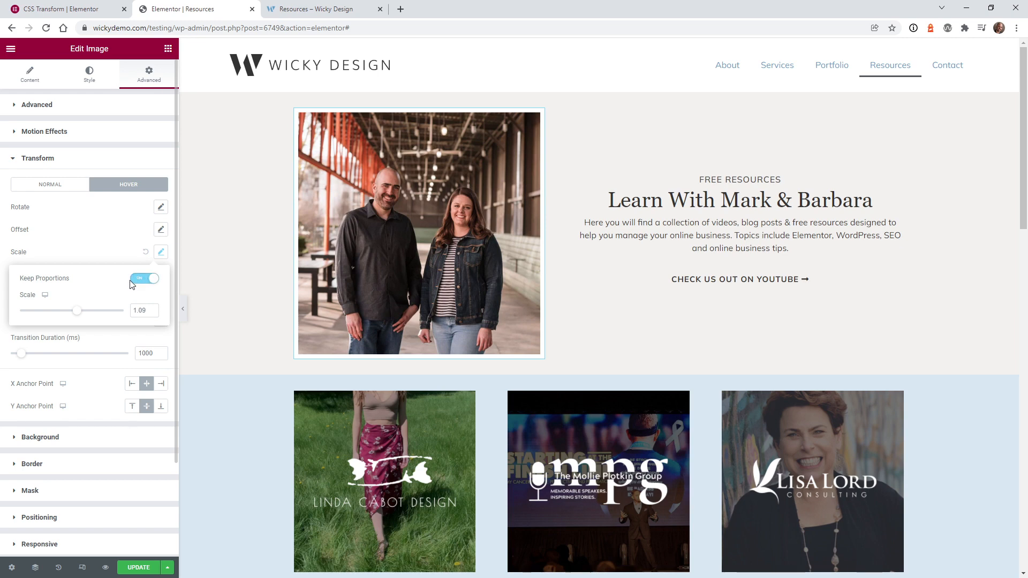
mouse_move(45, 295)
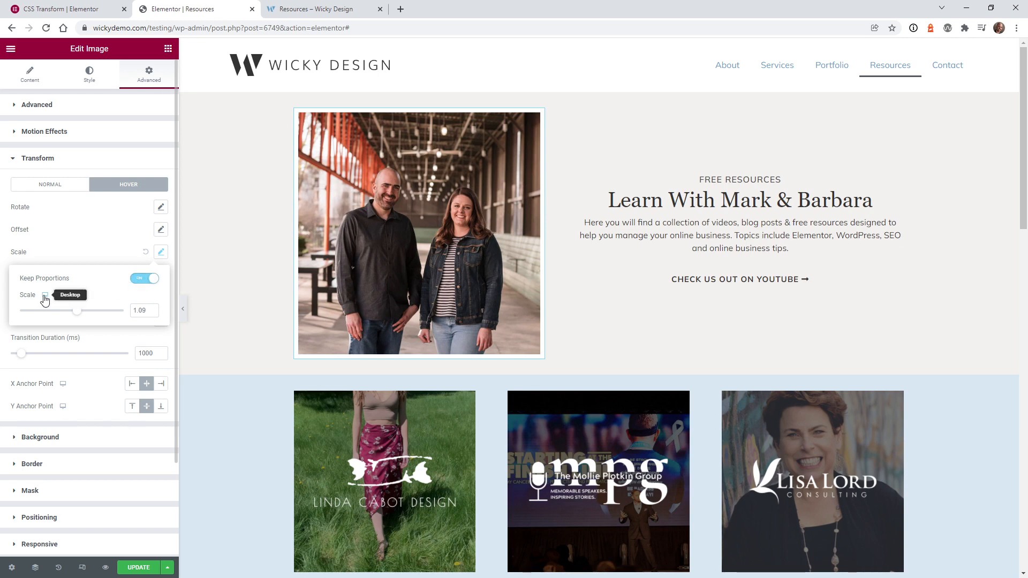
mouse_move(45, 308)
text(1)
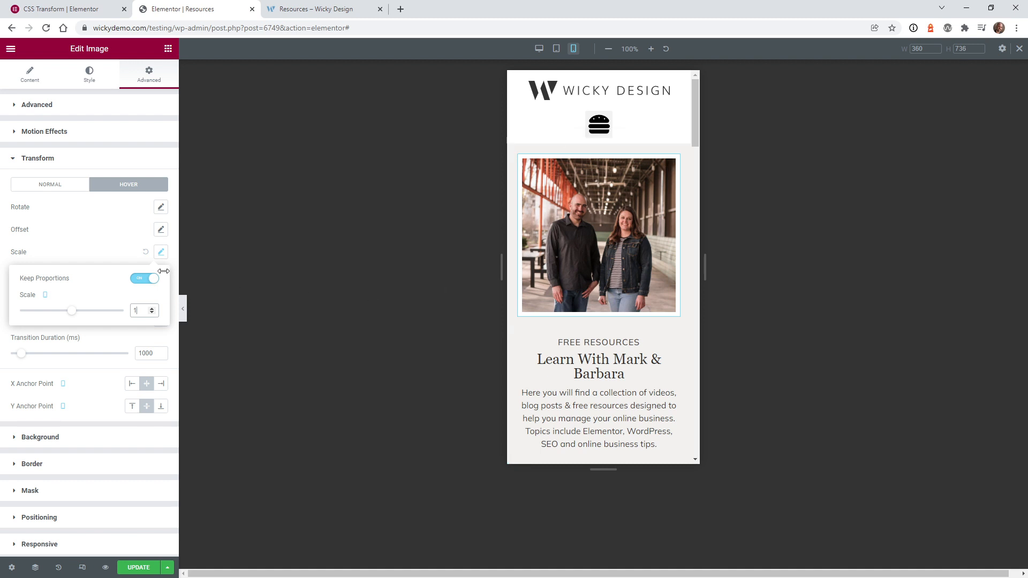
click(161, 252)
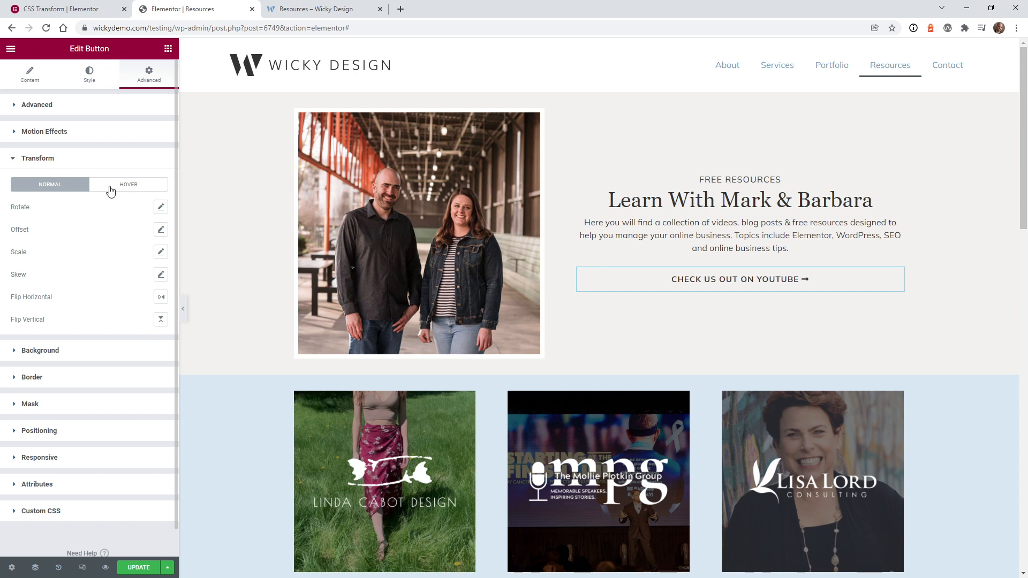
Give the YouTube button a proportional 1.3 hover Transform scale.
click(129, 185)
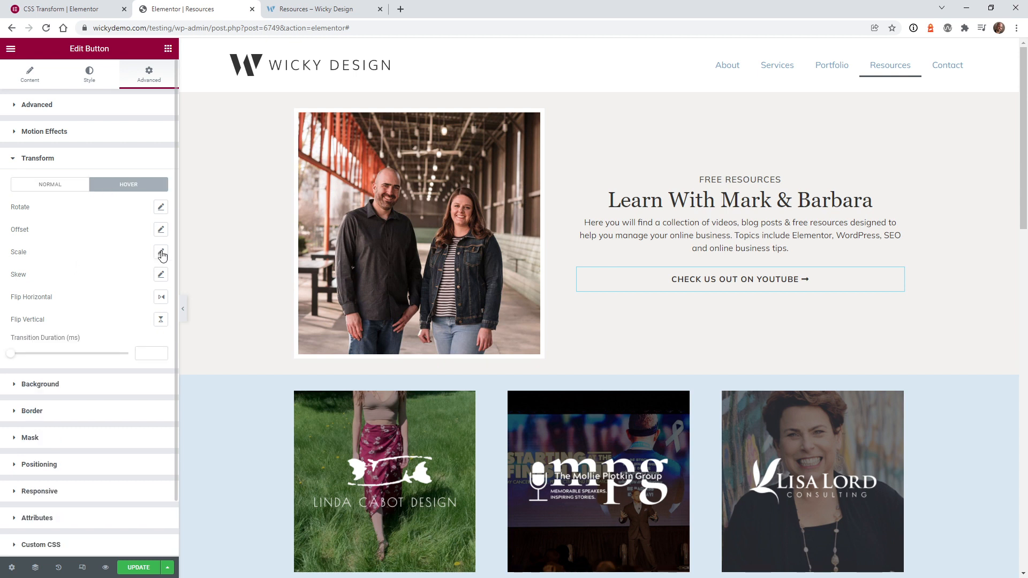
click(160, 254)
text(1.3)
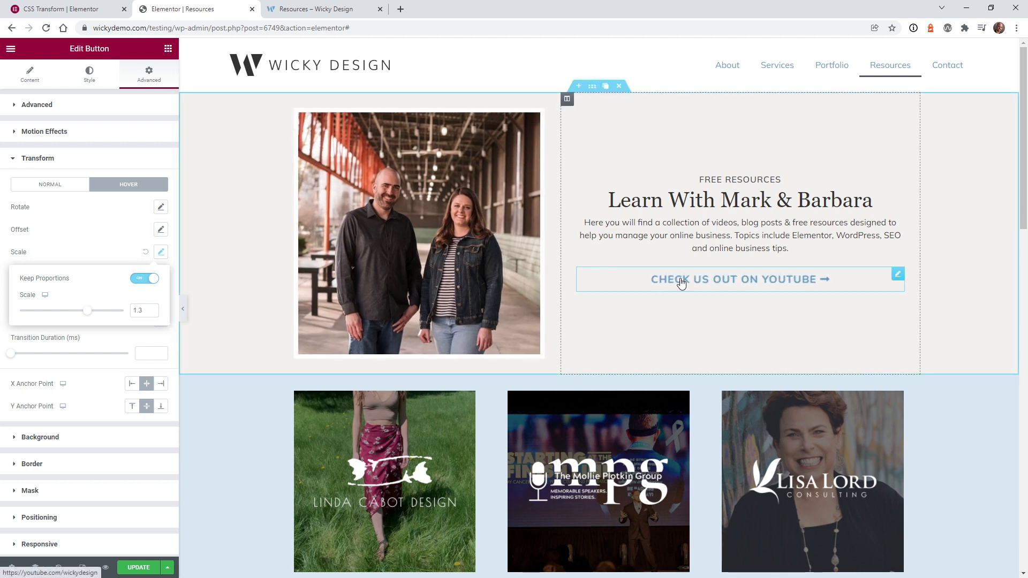
mouse_move(705, 294)
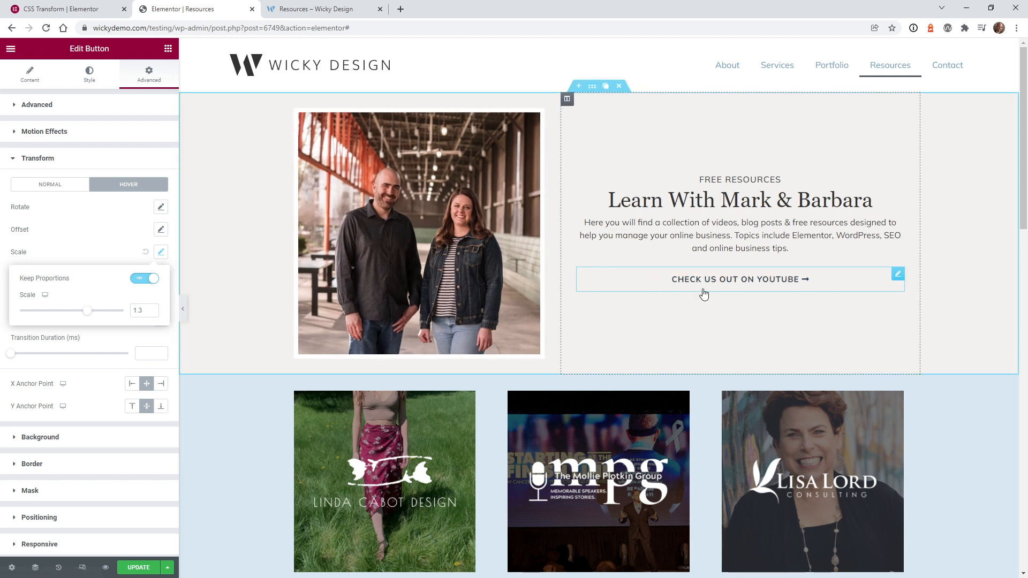
mouse_move(678, 288)
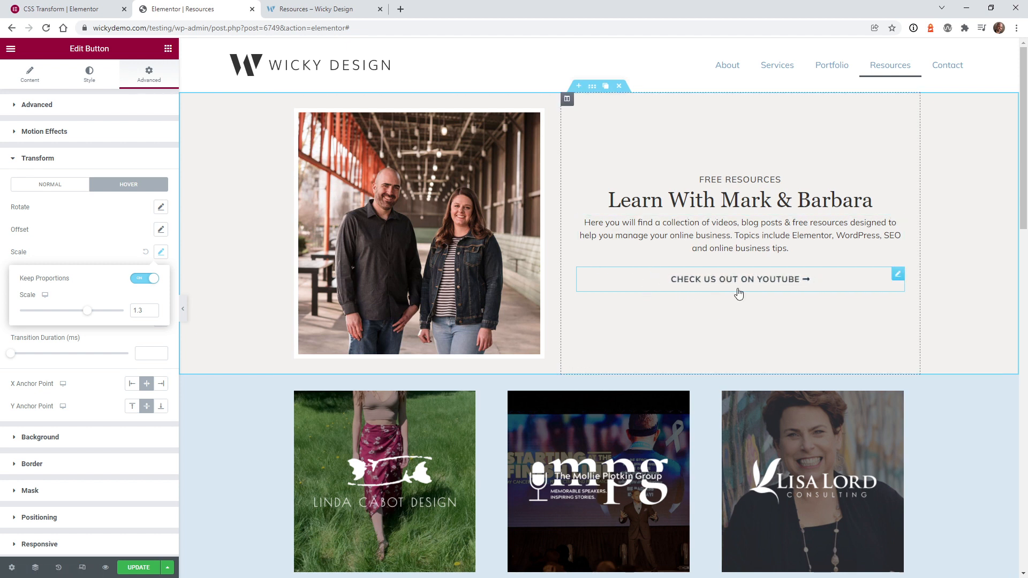
mouse_move(779, 289)
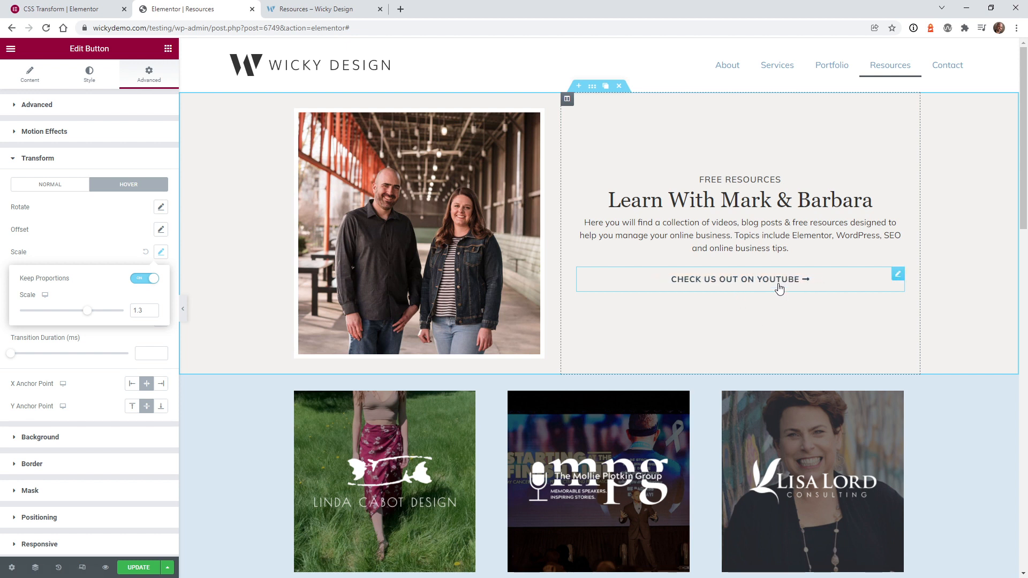
mouse_move(804, 332)
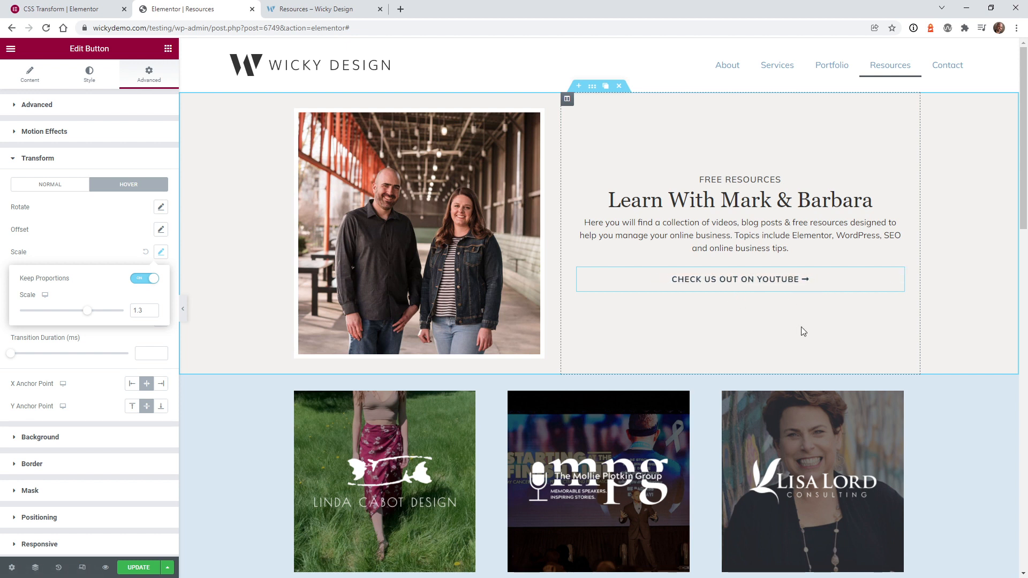
mouse_move(902, 302)
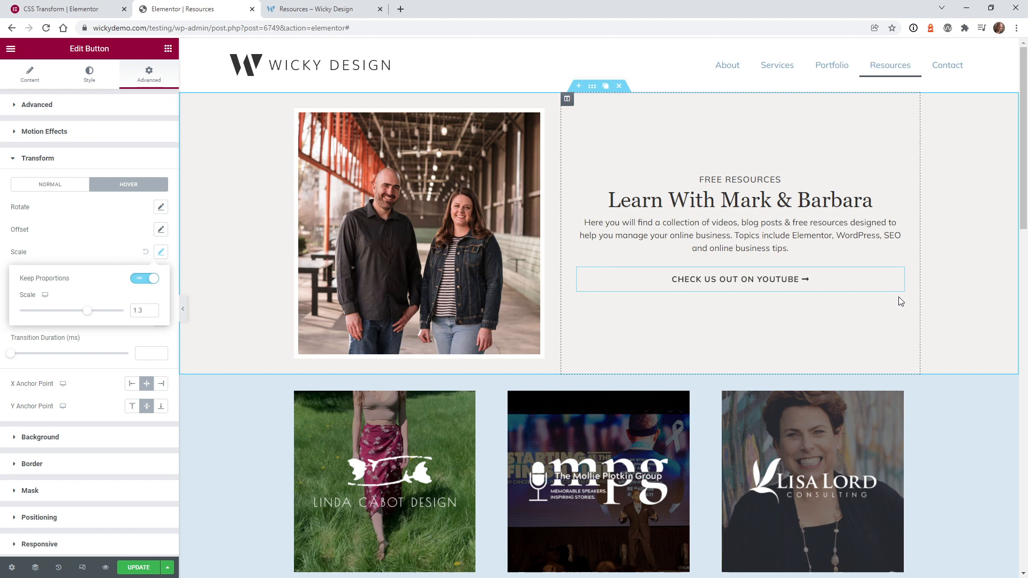
mouse_move(914, 313)
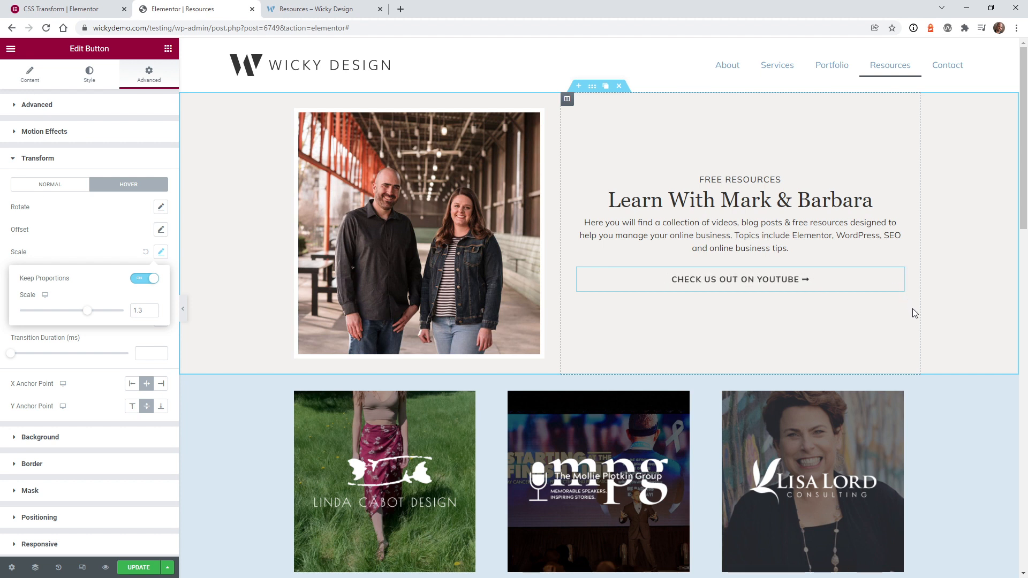
mouse_move(898, 296)
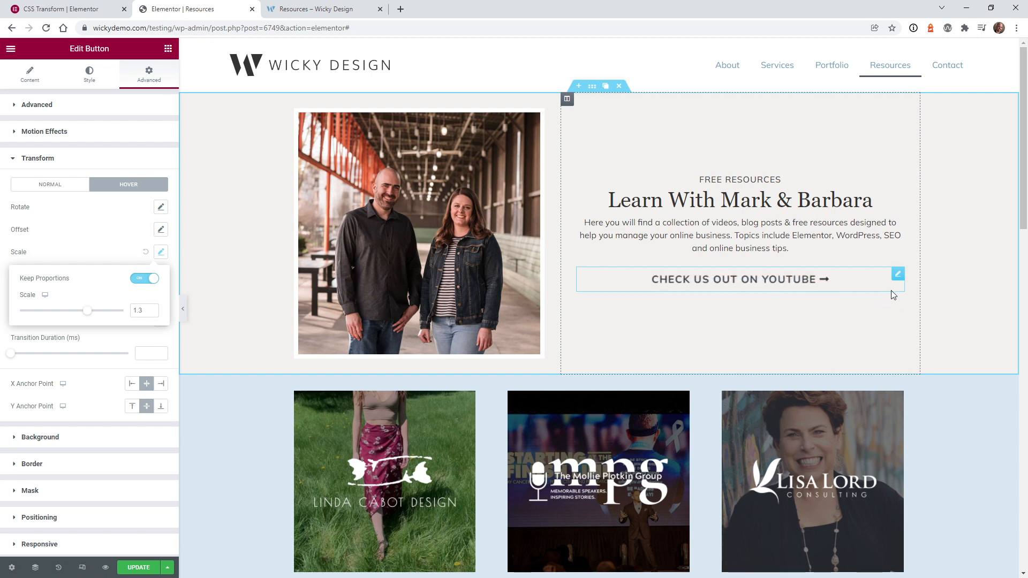
mouse_move(902, 281)
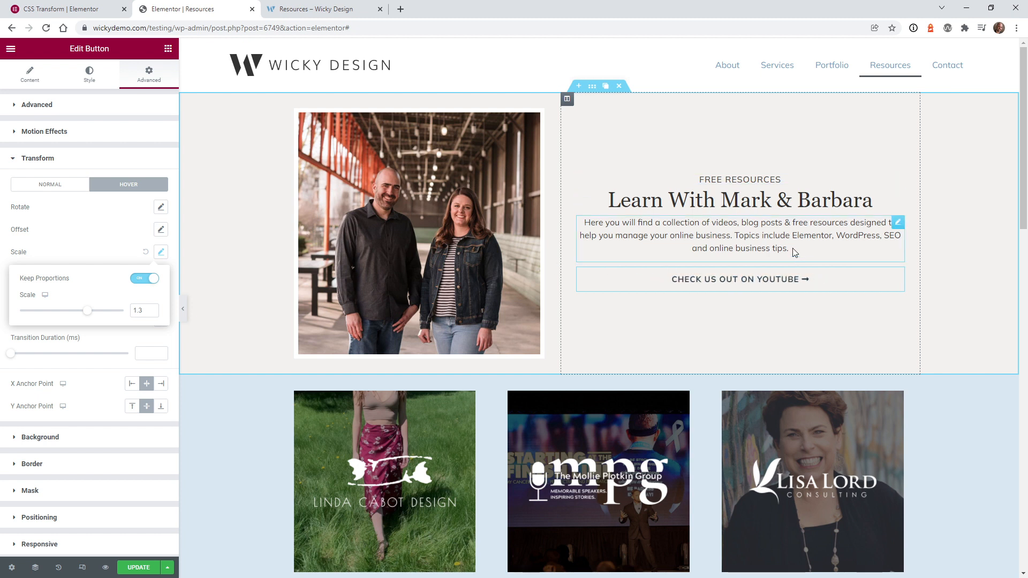
mouse_move(901, 279)
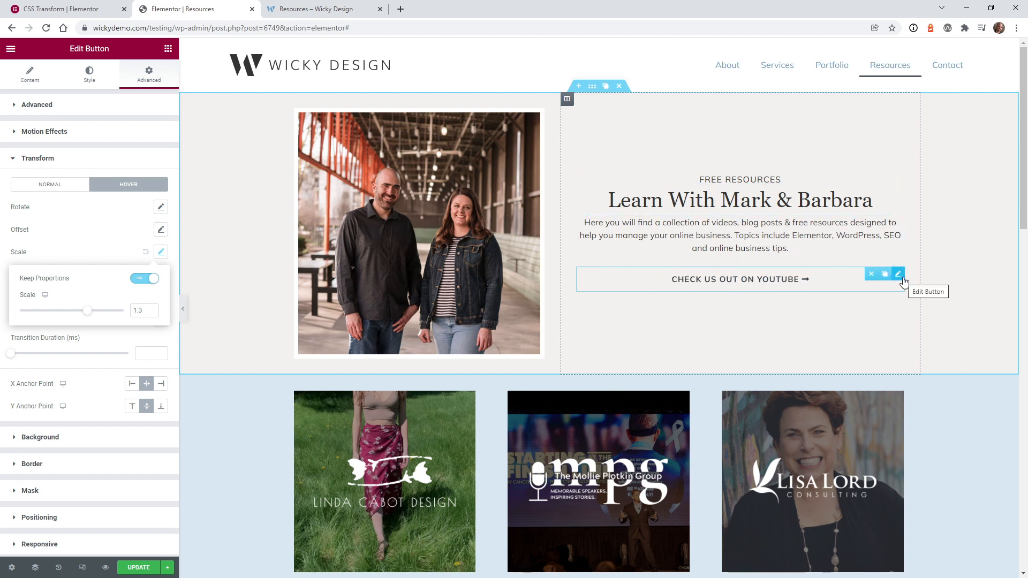
click(161, 252)
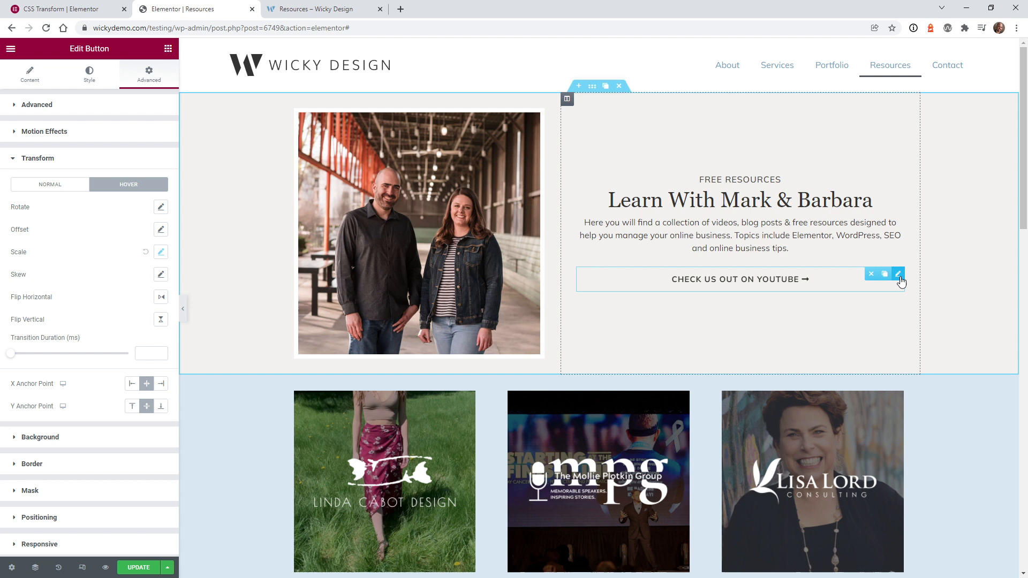
Set the YouTube button's Positioning Width to Inline (auto).
click(37, 158)
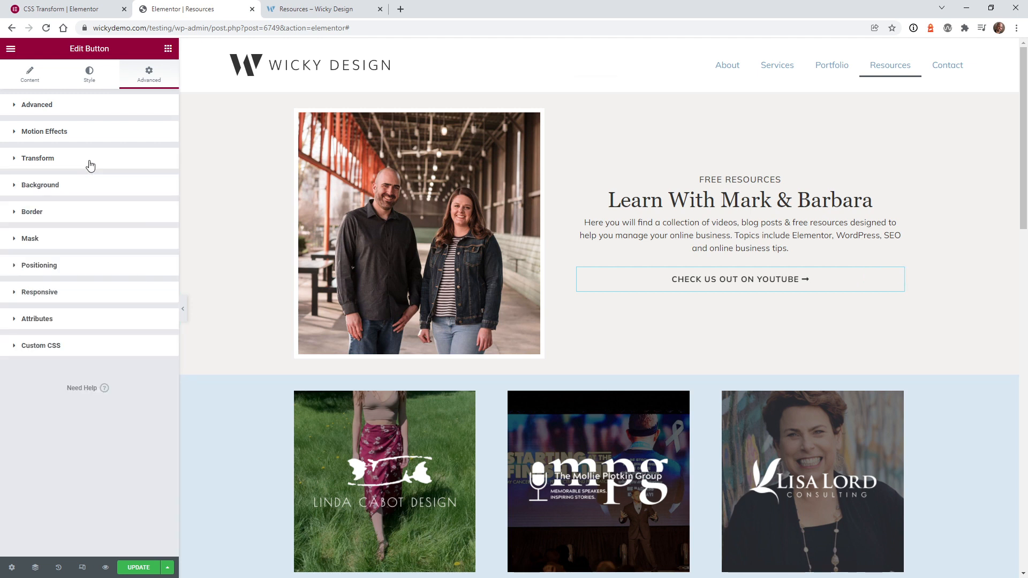
mouse_move(47, 270)
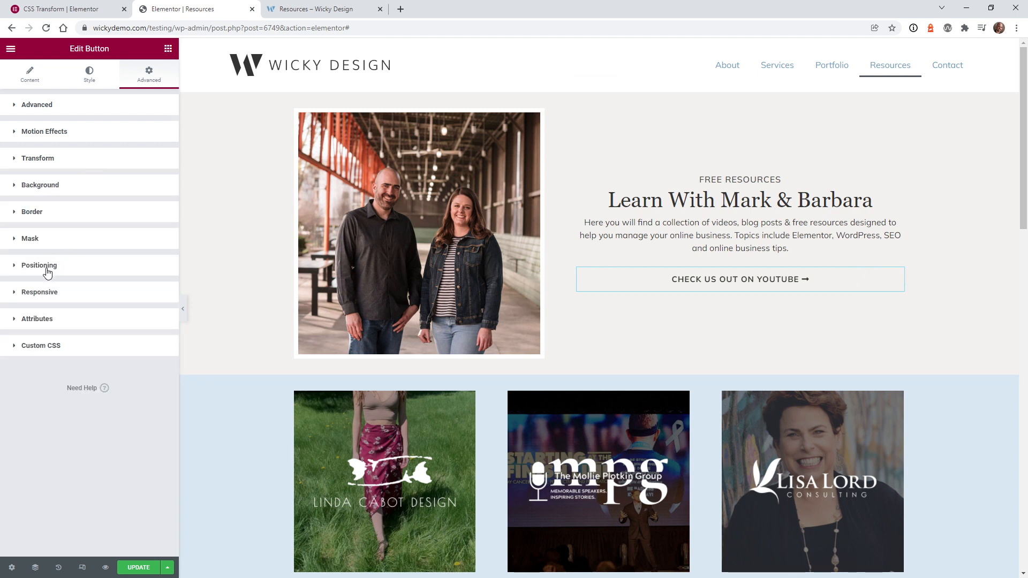
click(39, 265)
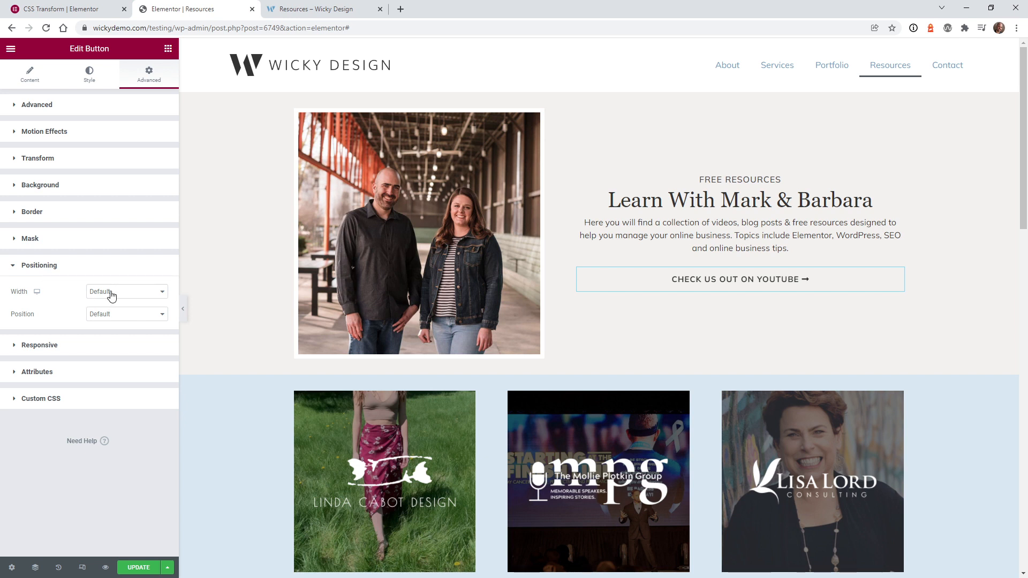
click(126, 292)
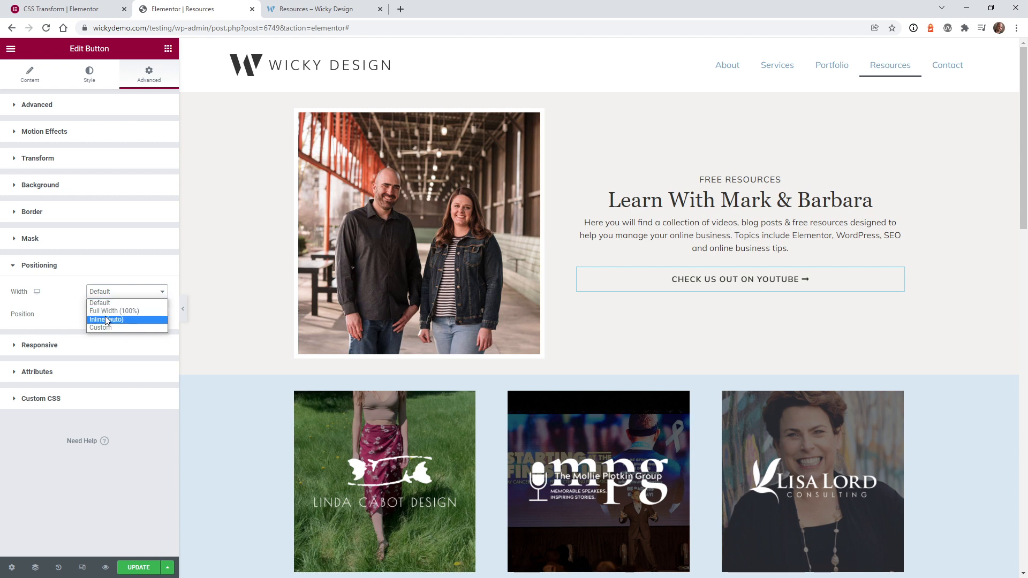
mouse_move(106, 325)
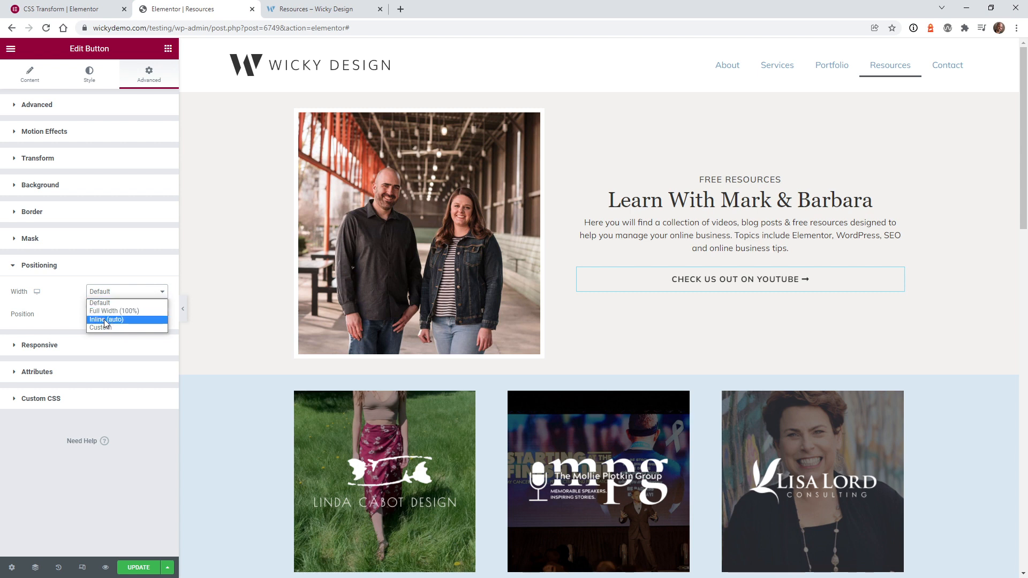
click(106, 320)
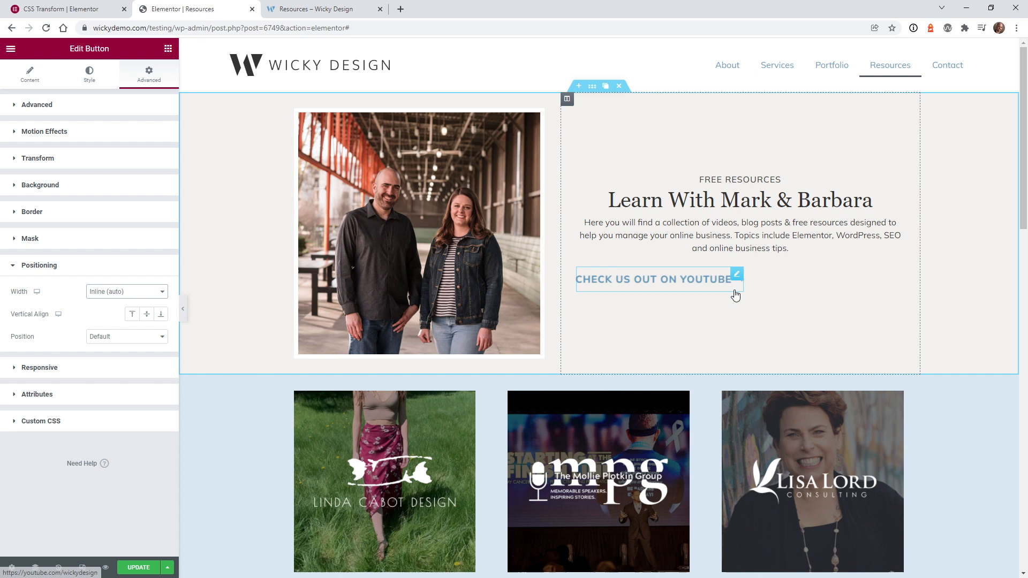
mouse_move(661, 274)
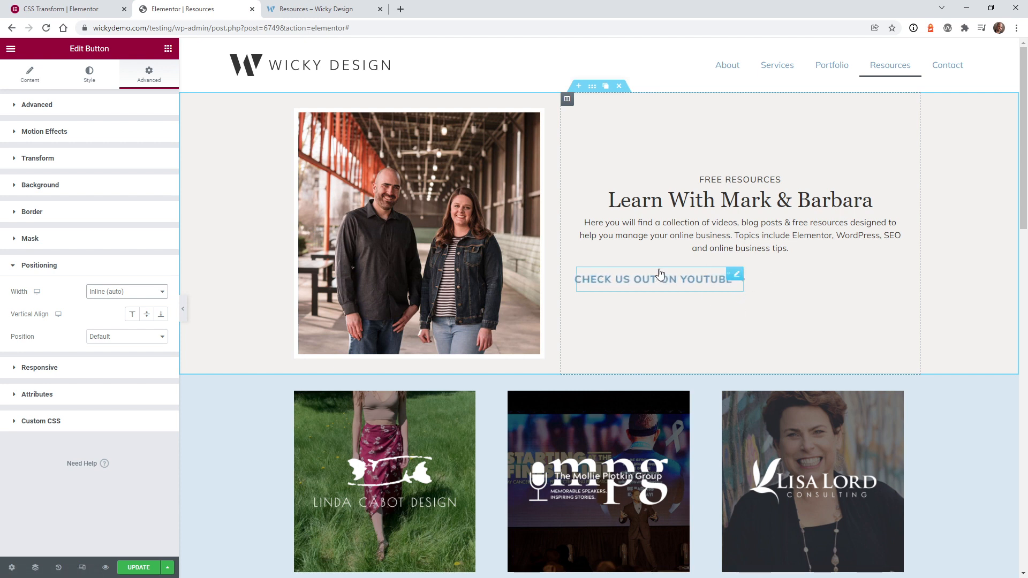
mouse_move(754, 290)
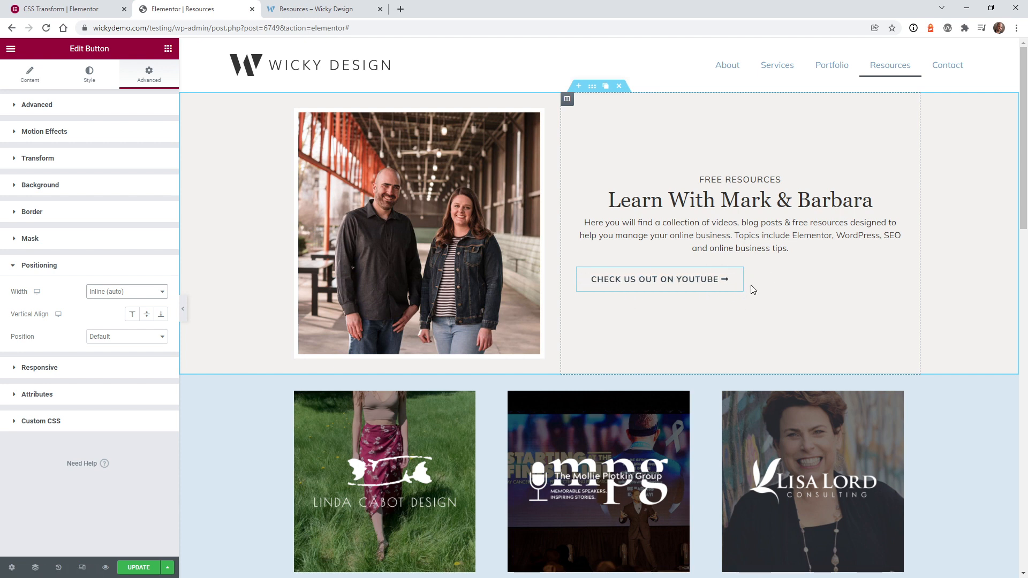
mouse_move(735, 282)
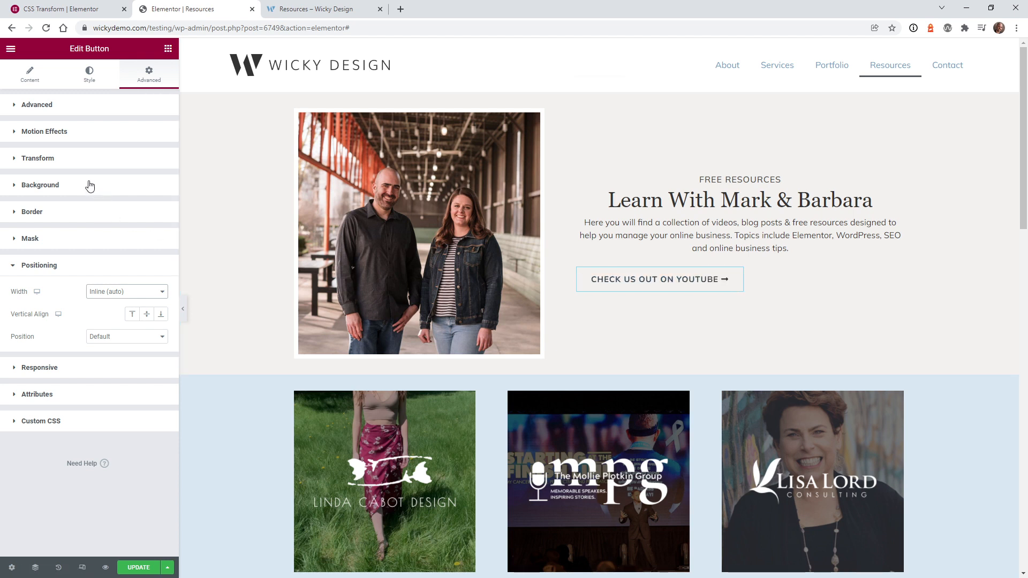
Change the YouTube button's proportional hover Transform scale to 1.2.
click(38, 158)
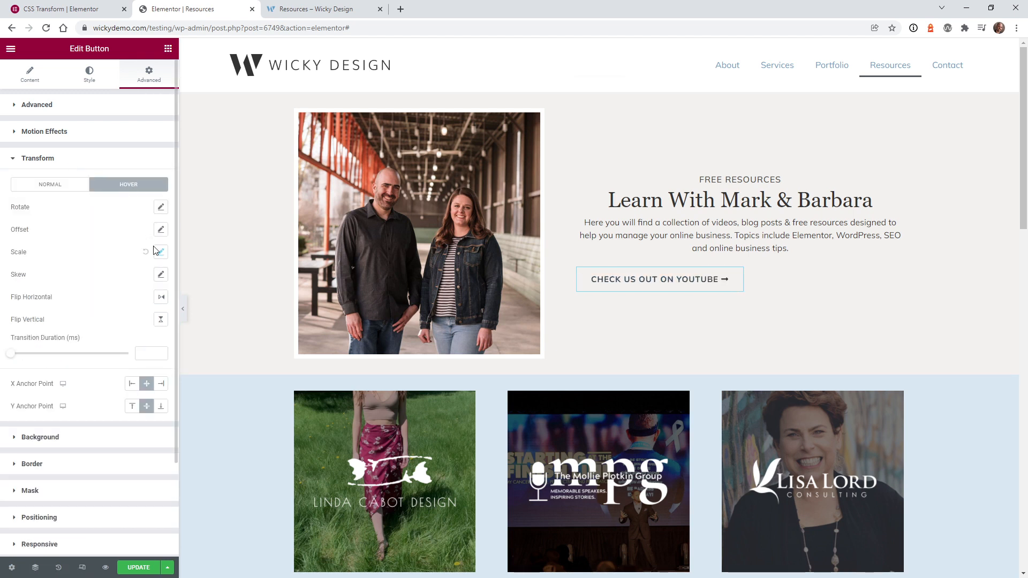
click(161, 252)
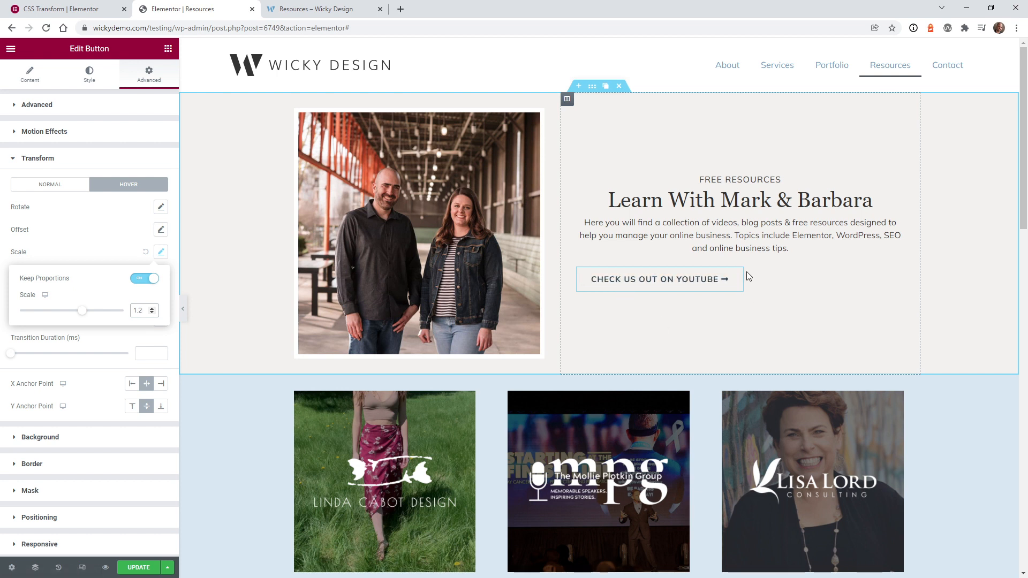
mouse_move(581, 251)
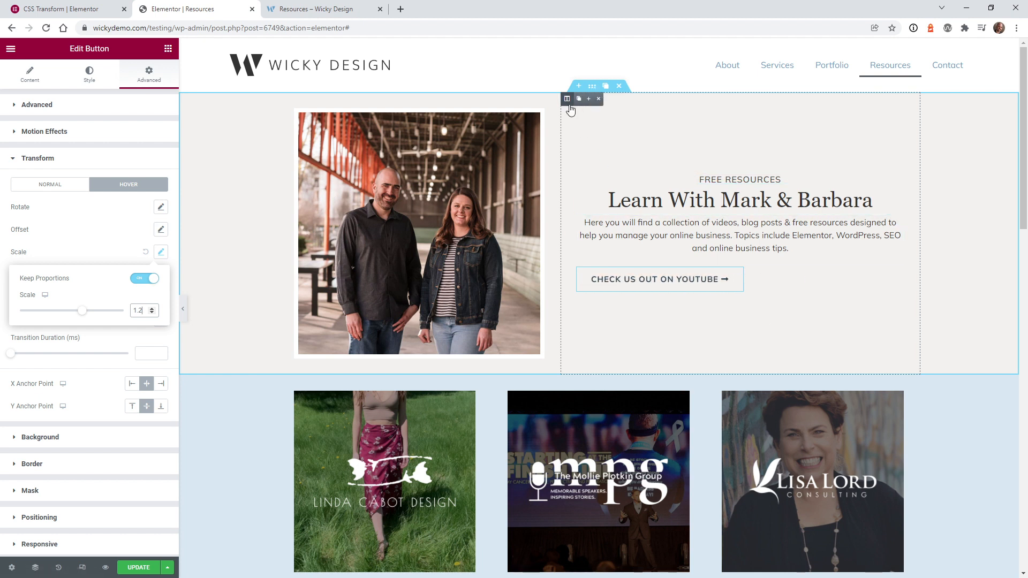
Set the button's column Horizontal Align to Center.
click(567, 99)
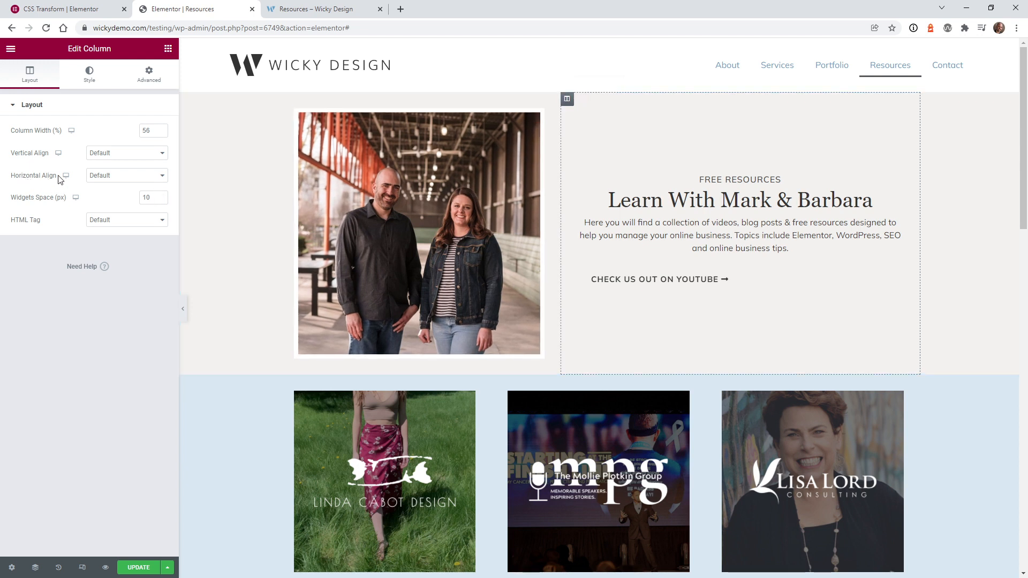
click(126, 175)
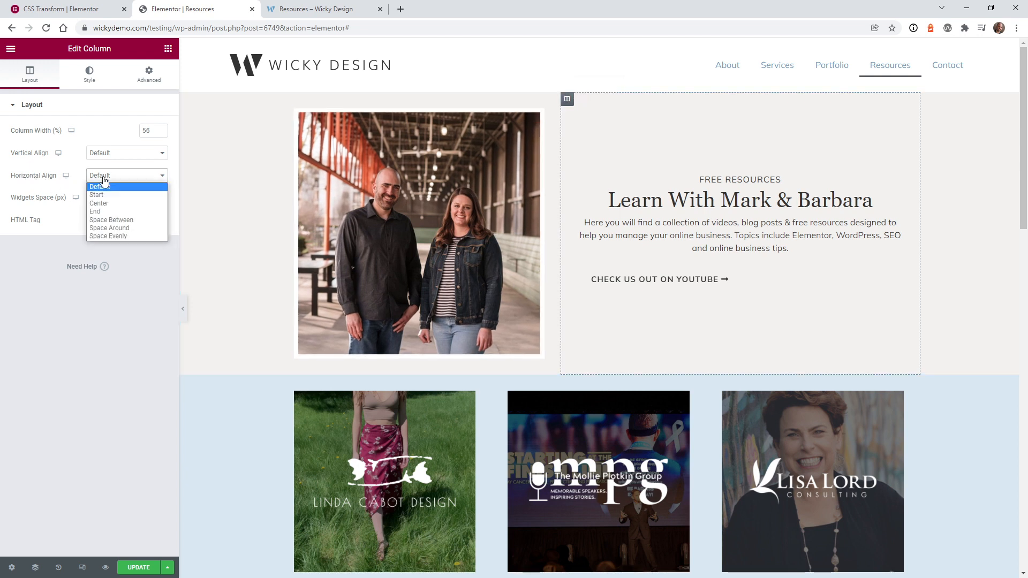
click(98, 204)
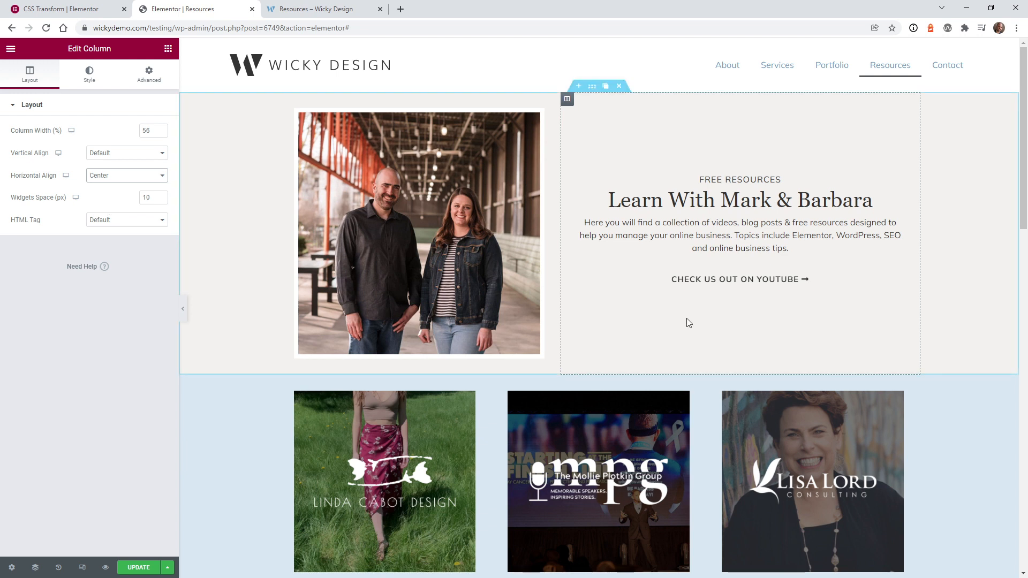
mouse_move(708, 286)
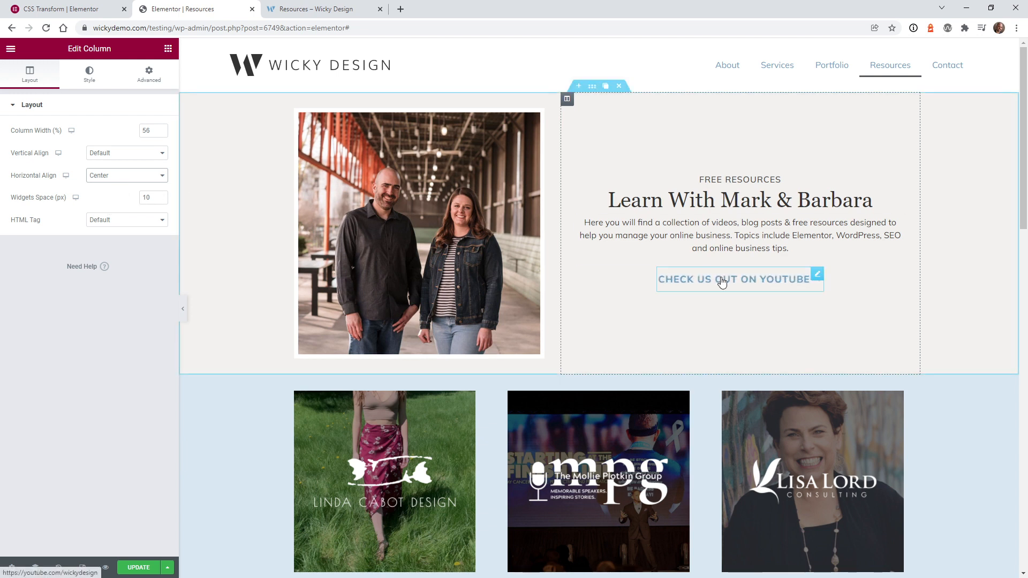
mouse_move(671, 157)
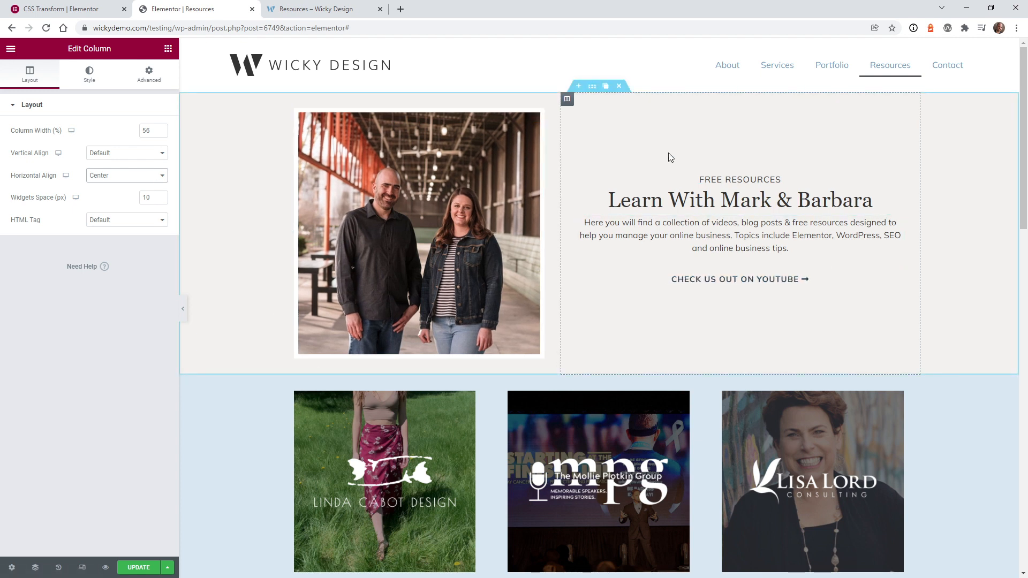
mouse_move(567, 99)
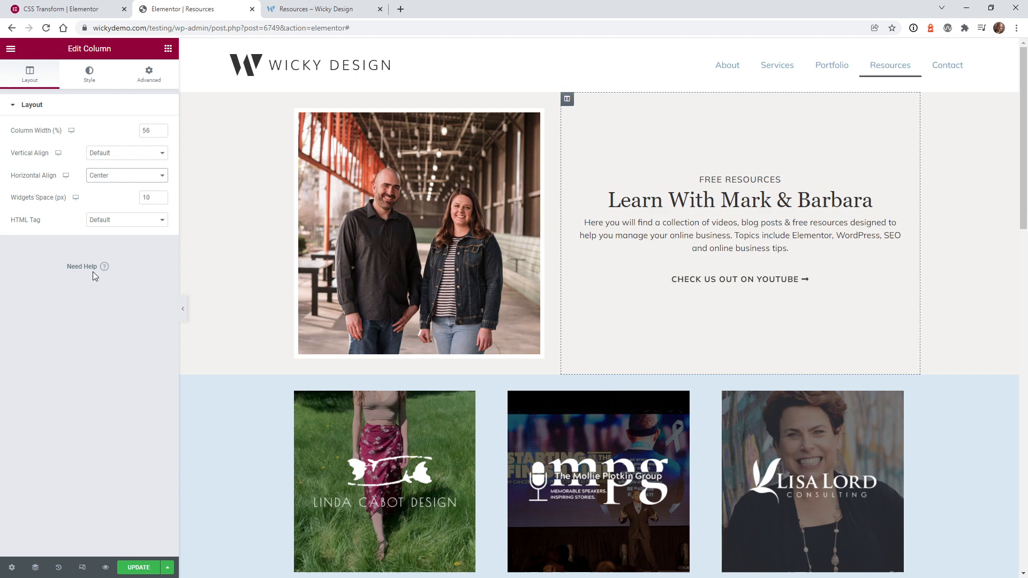
Open the column-styling help article, scroll through it, then return to the editor tab.
click(82, 267)
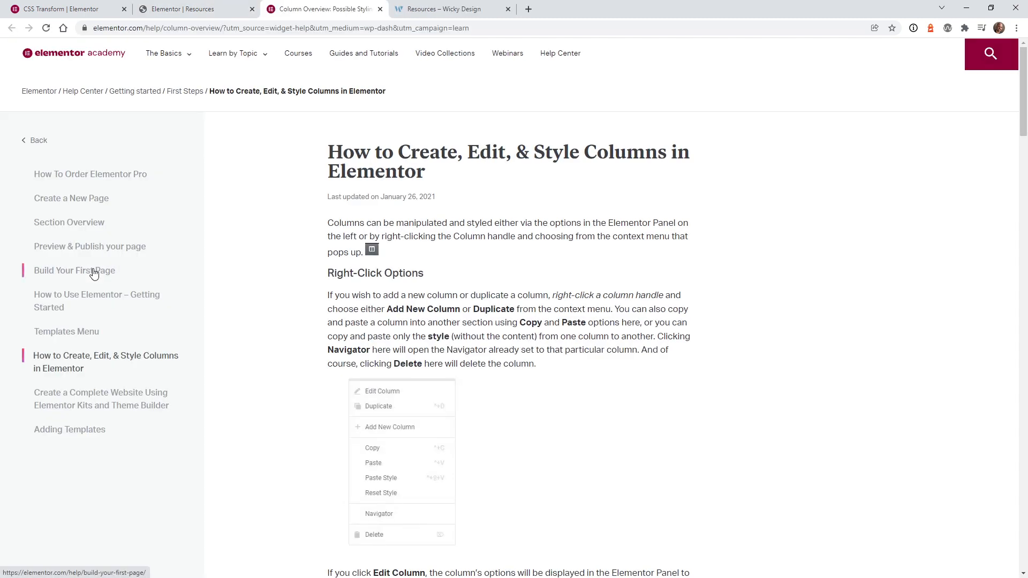
scroll(down, 3)
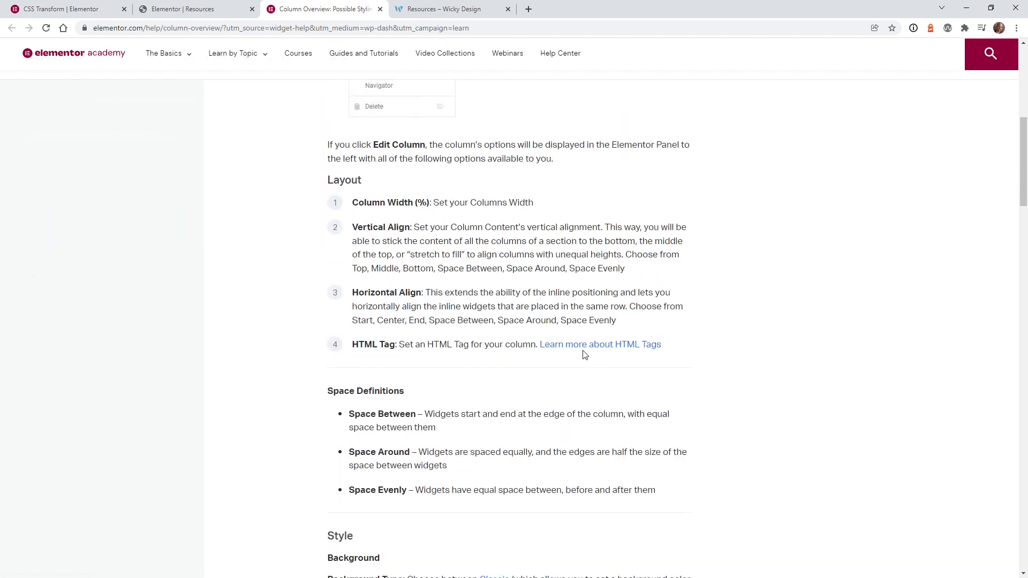
click(193, 9)
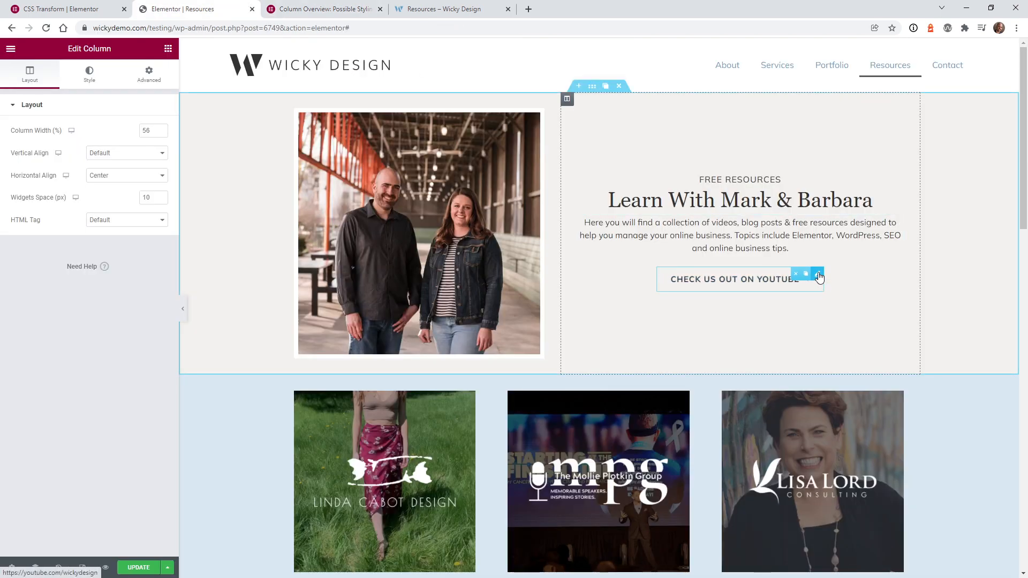
Select the CHECK US OUT ON YOUTUBE button for editing rather than its column.
click(819, 276)
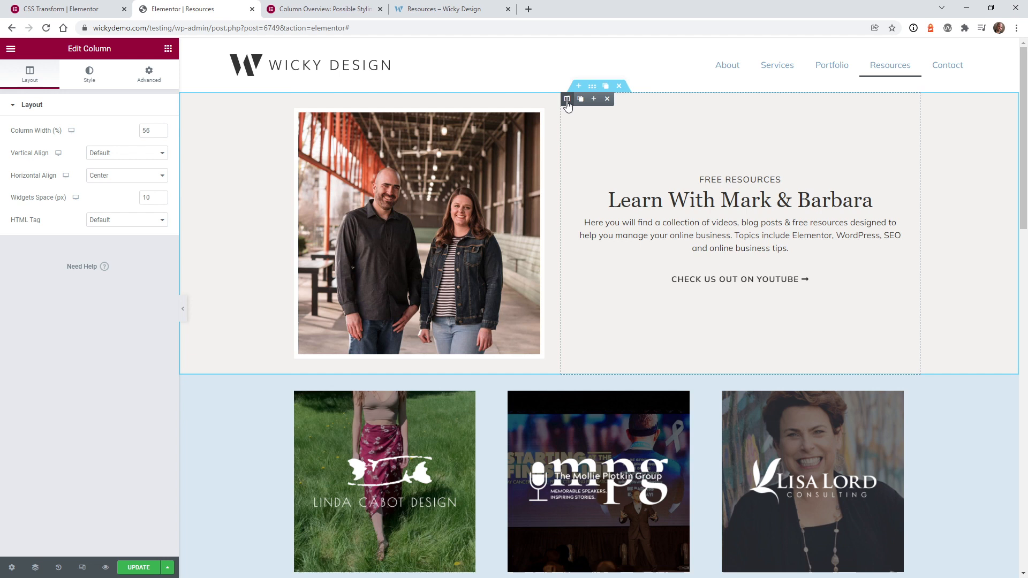
click(126, 175)
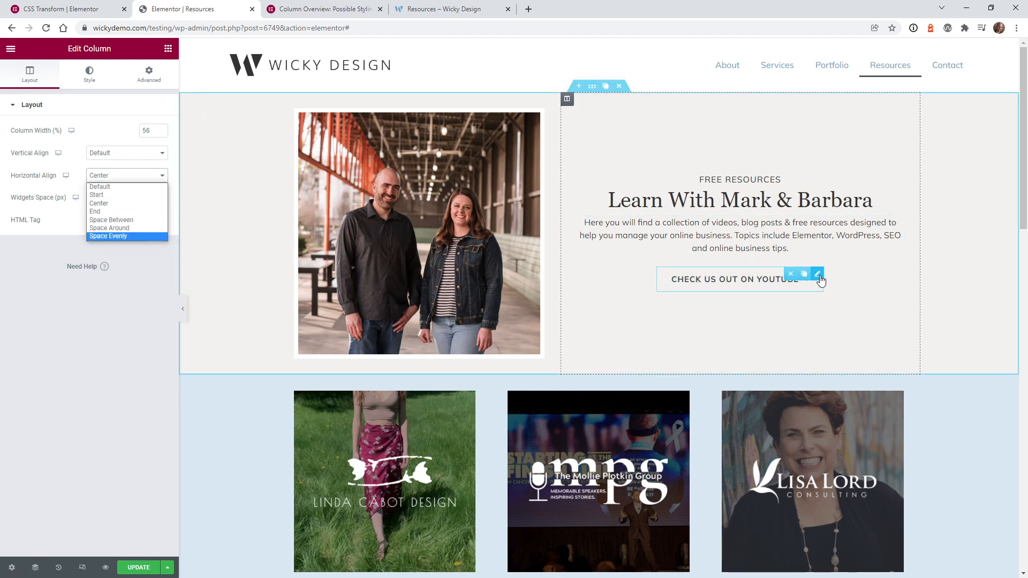
click(817, 274)
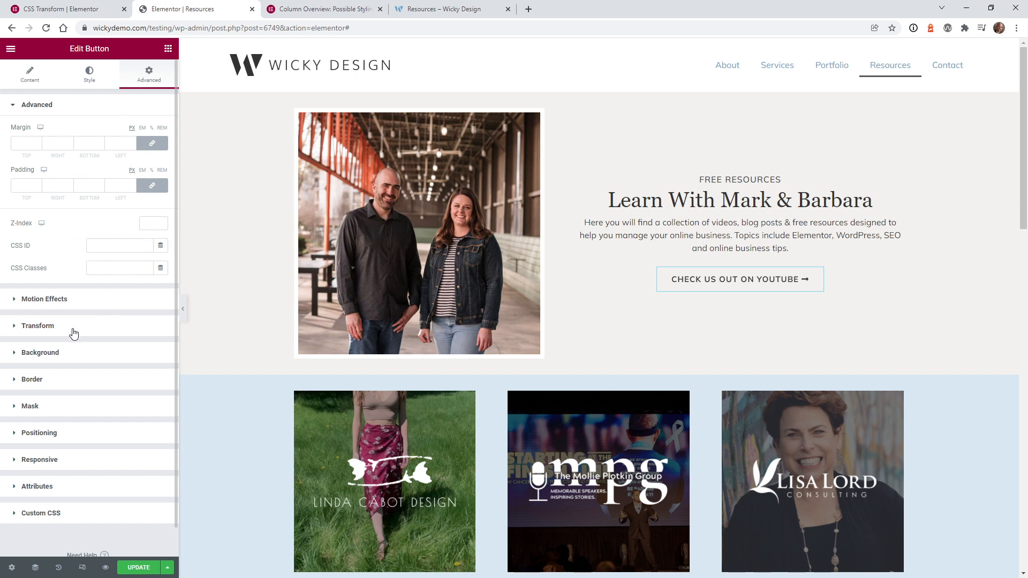
Give the YouTube button a 1.2 hover scale with a 3000 ms transition duration.
click(38, 326)
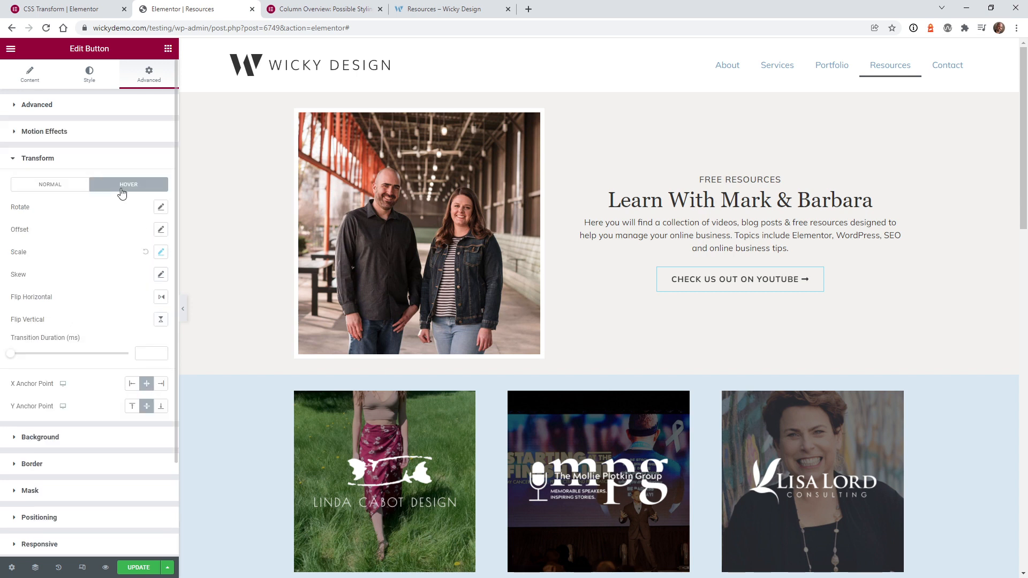
click(161, 253)
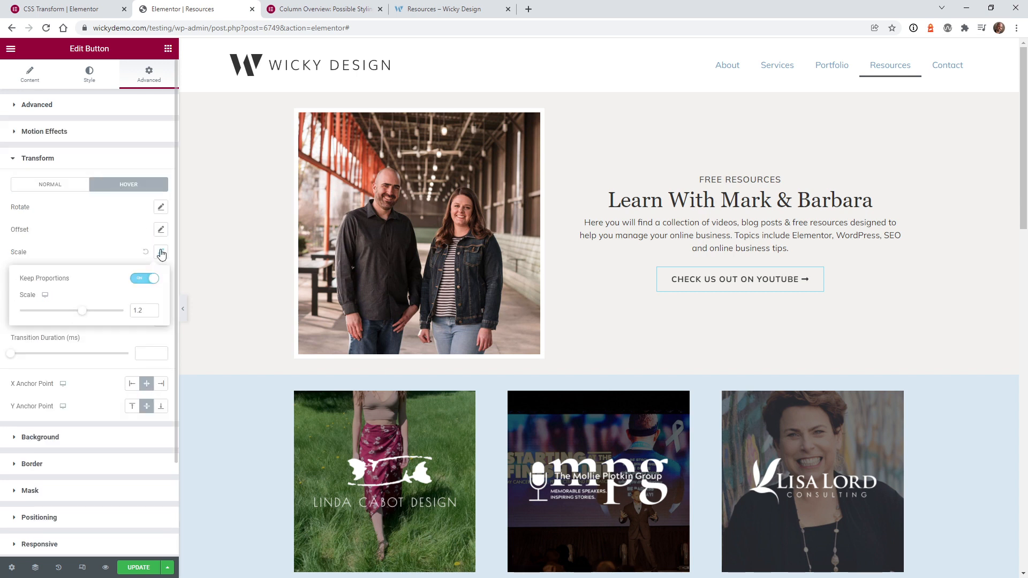
click(161, 252)
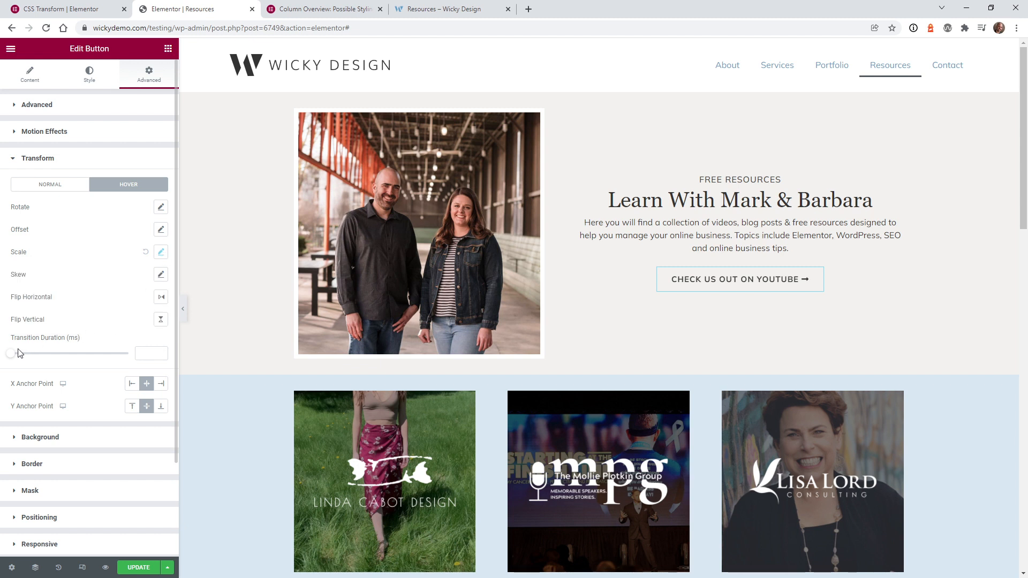
drag(10, 353, 19, 353)
text(3000)
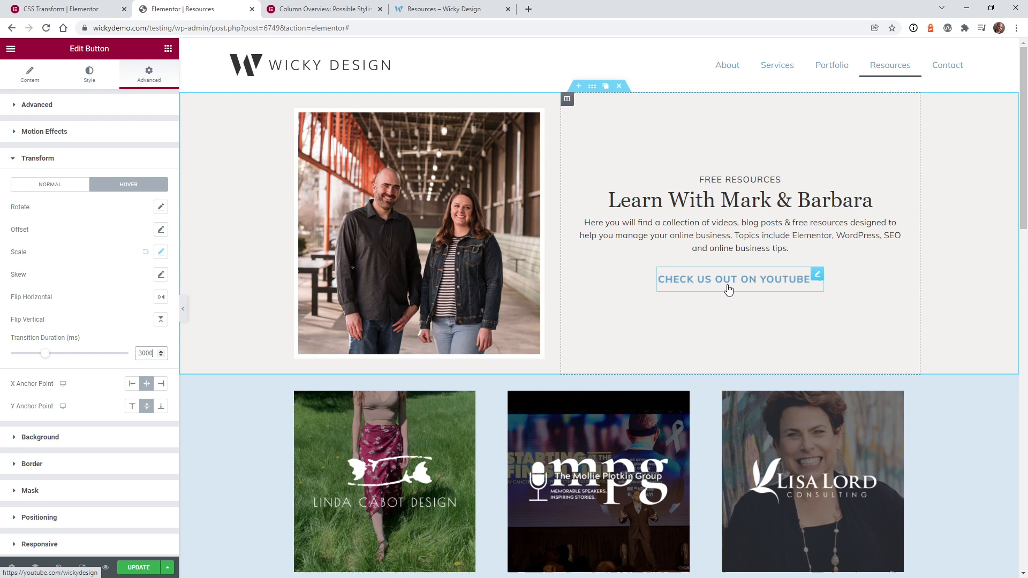
mouse_move(723, 299)
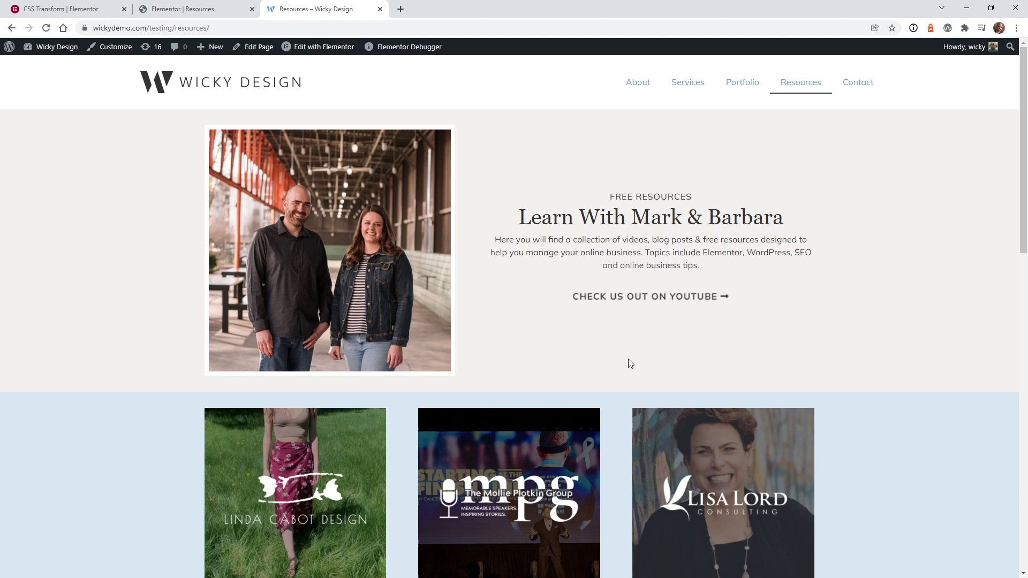
mouse_move(650, 305)
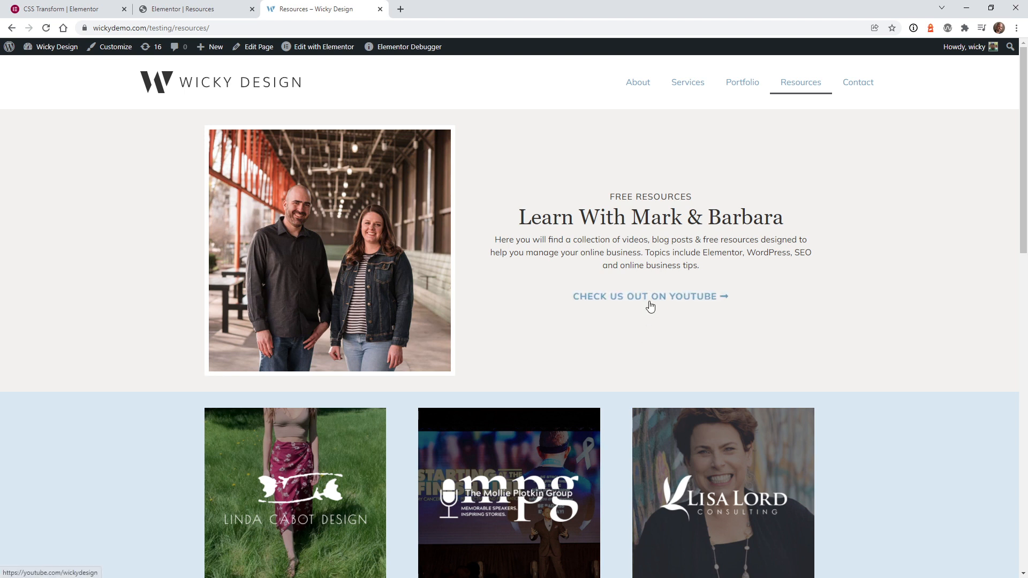
mouse_move(649, 303)
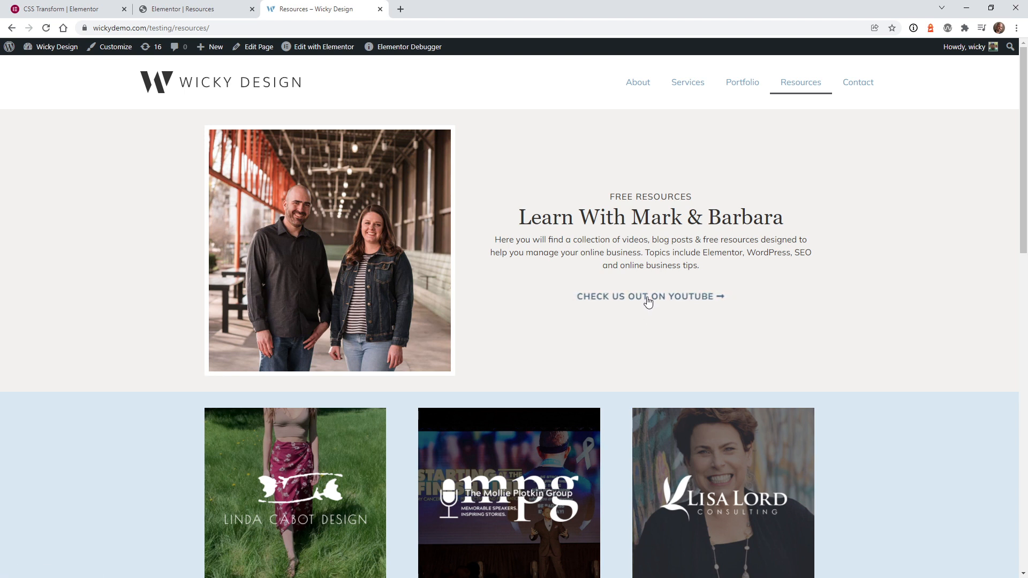
mouse_move(641, 304)
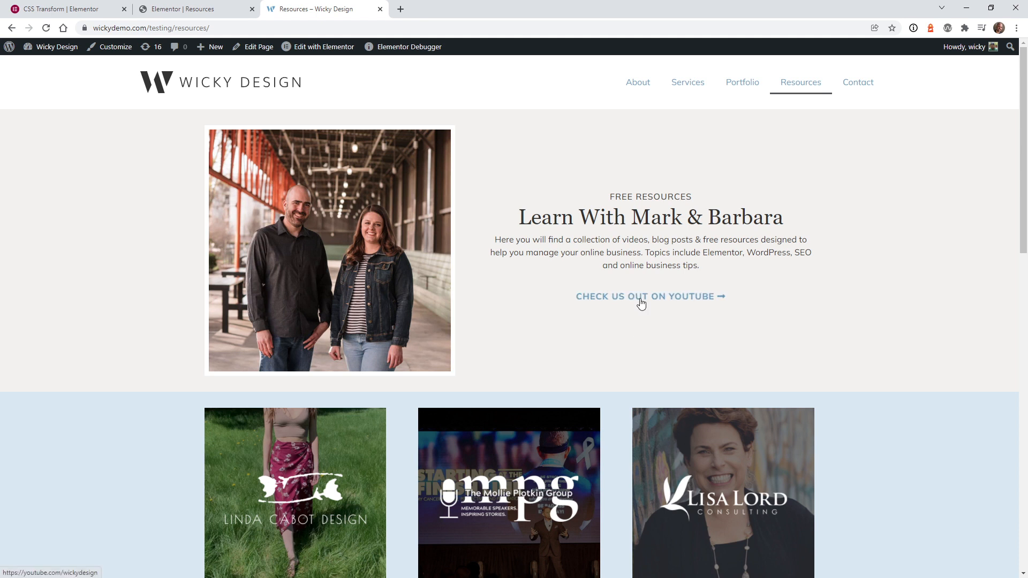
mouse_move(630, 307)
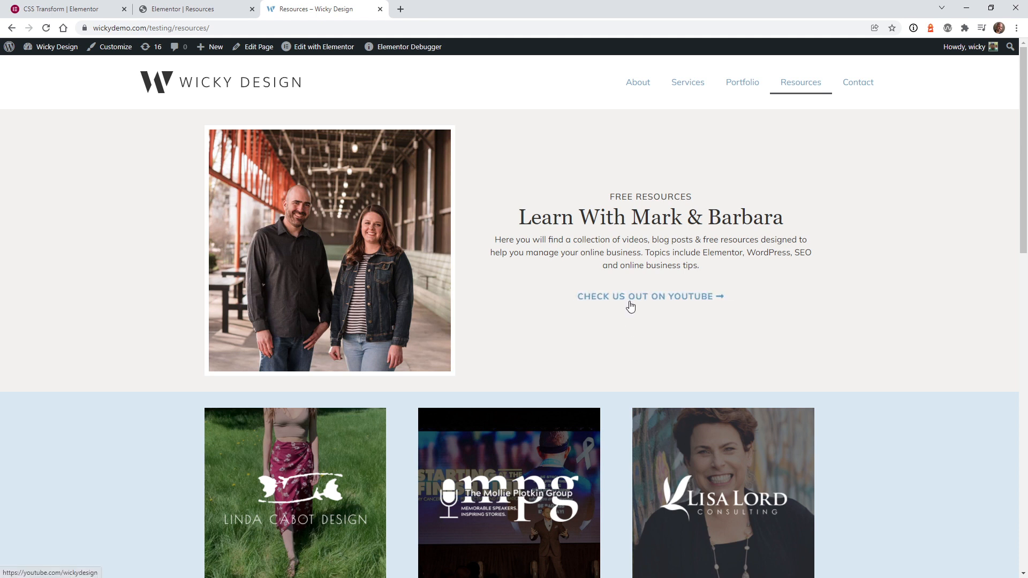
mouse_move(638, 338)
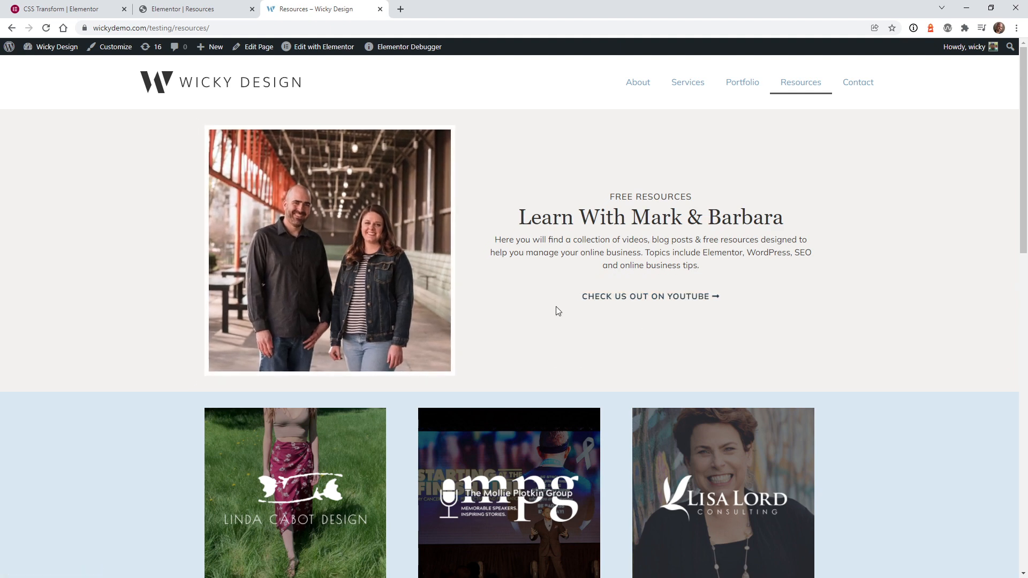
Open Chrome DevTools with F12 beside the Resources page.
key(F12)
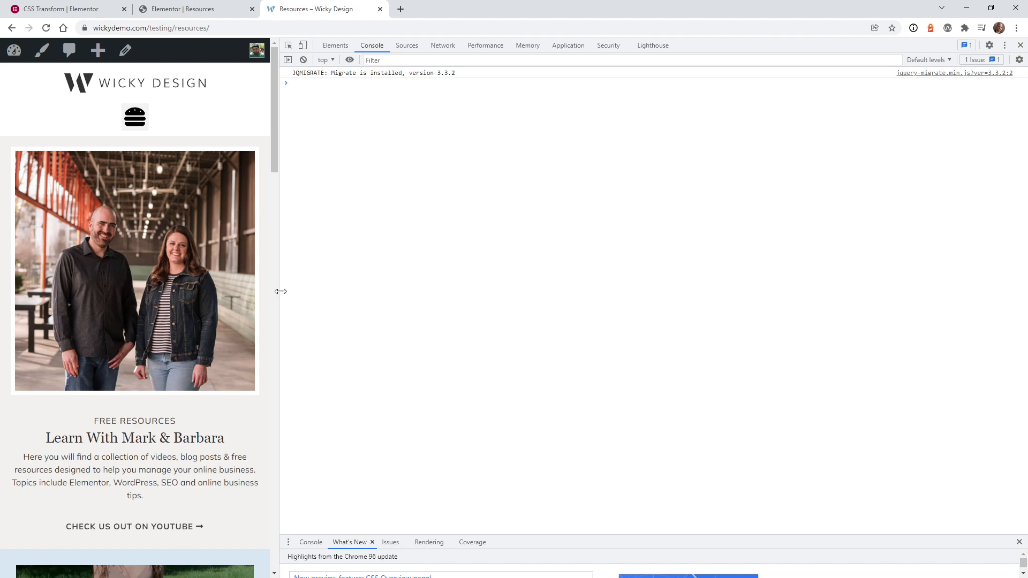
mouse_move(150, 507)
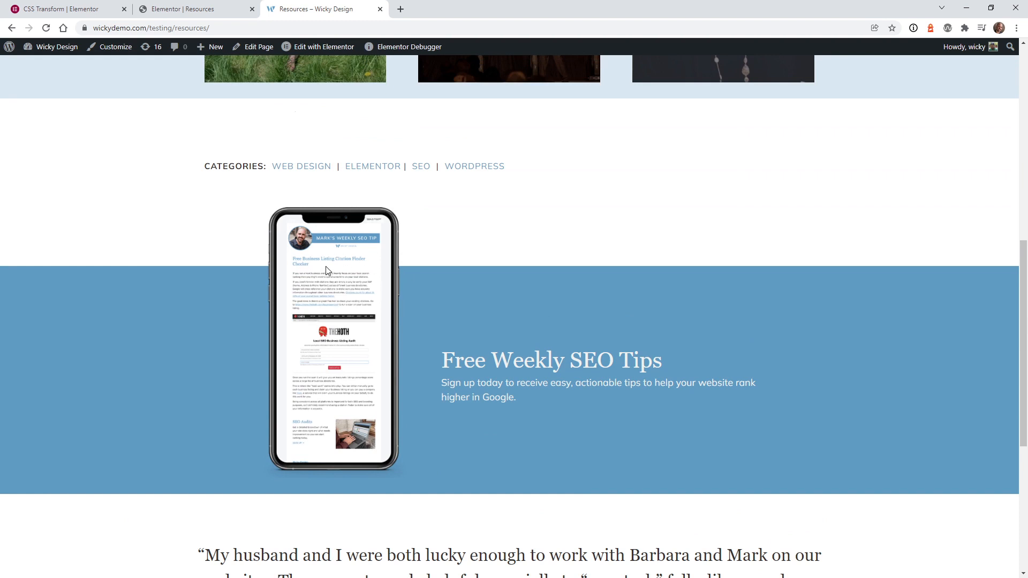
mouse_move(350, 389)
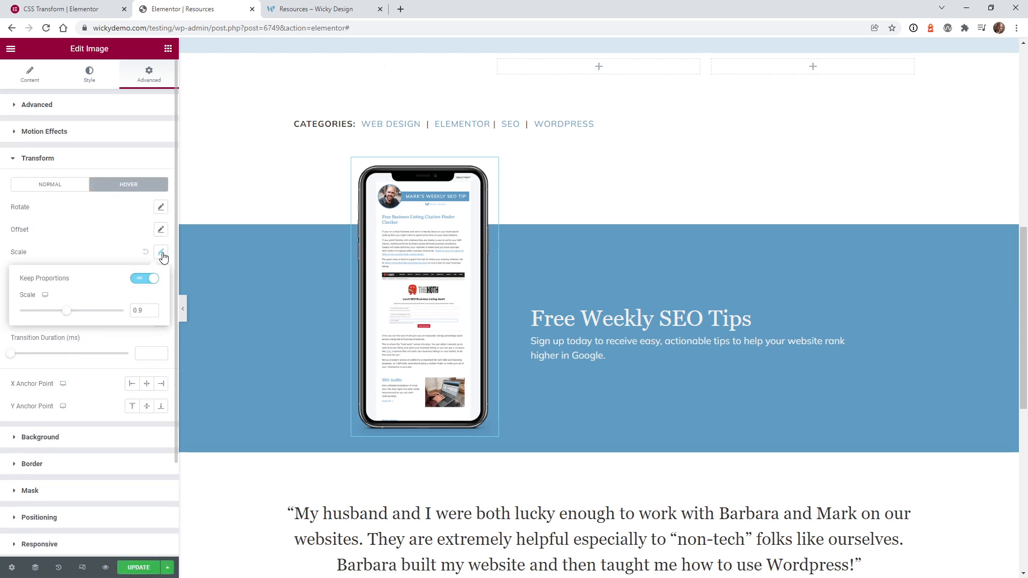
Lower the phone image's hover scale below 1 so it shrinks on hover.
click(141, 311)
text(0.7)
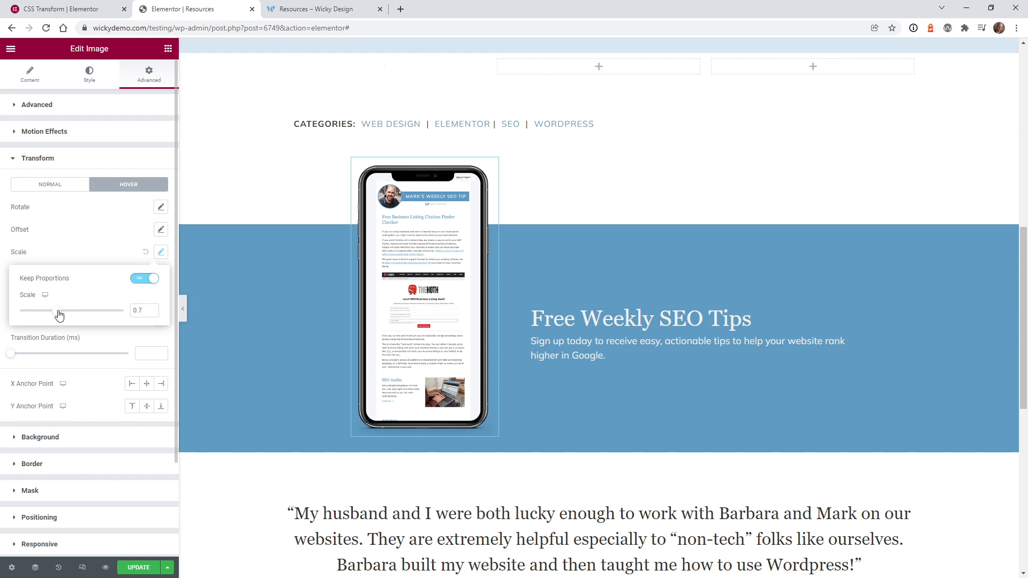
drag(59, 310, 52, 310)
text(3000)
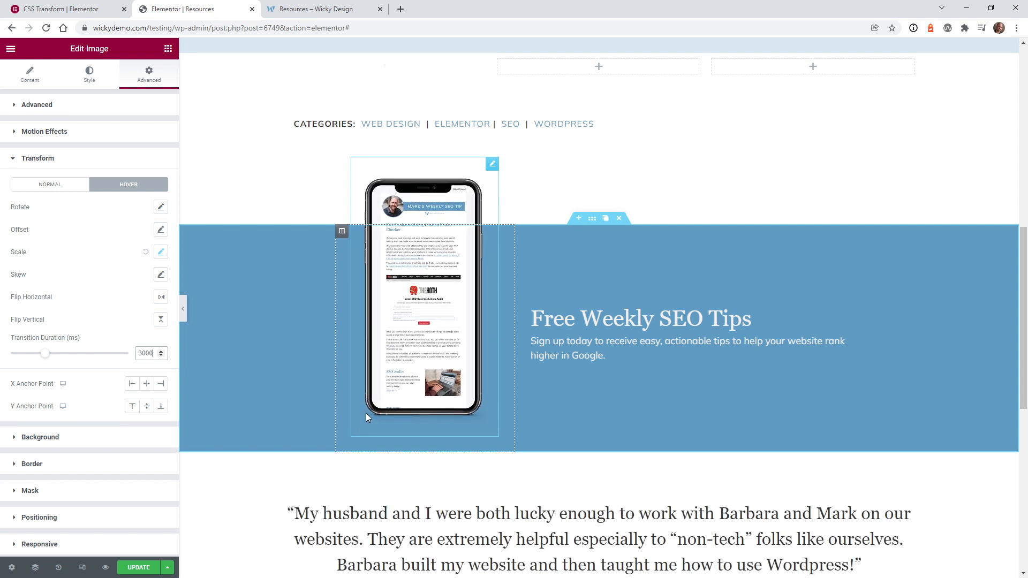
mouse_move(377, 418)
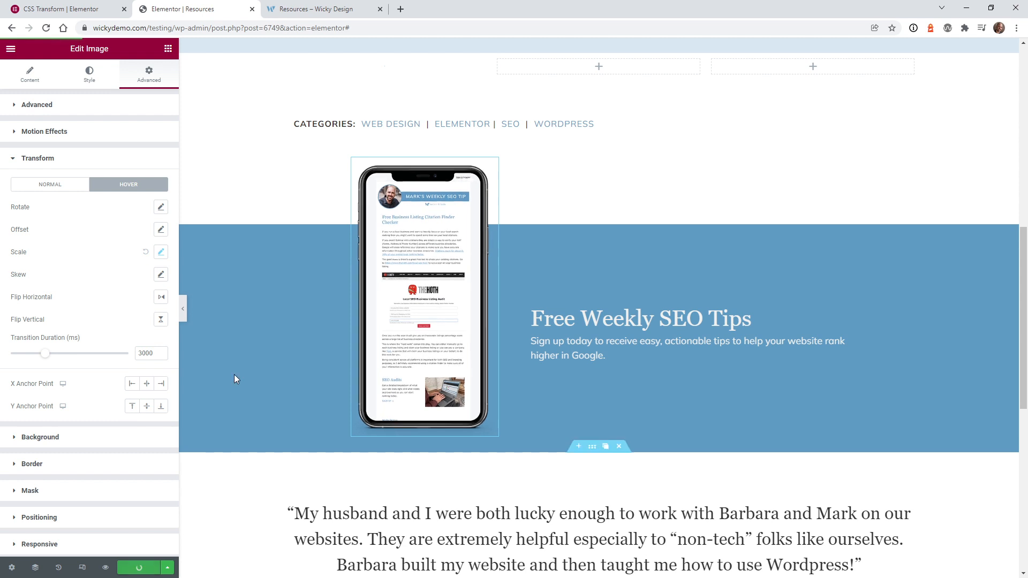
Switch to the live Resources page tab.
click(333, 8)
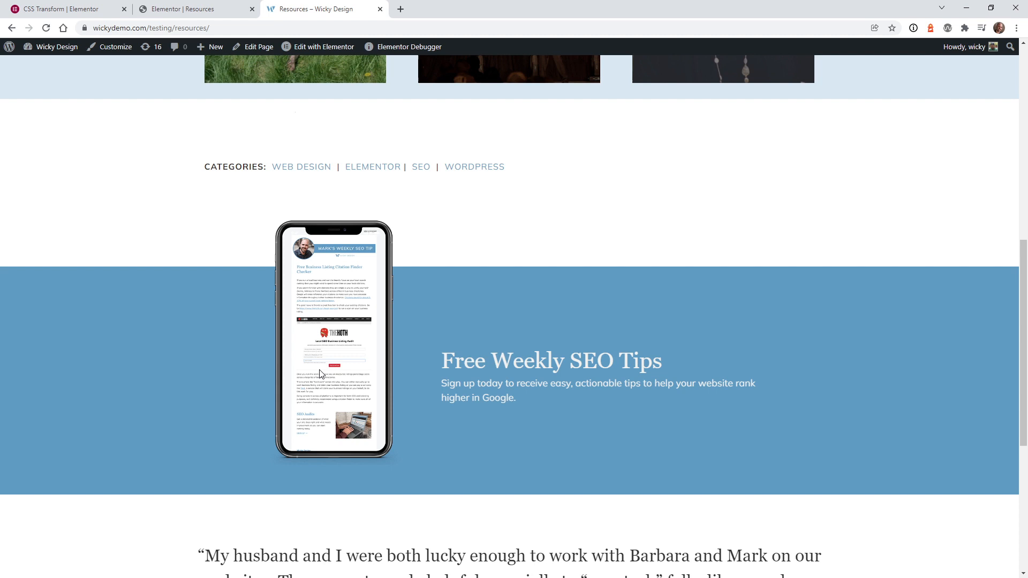
mouse_move(438, 246)
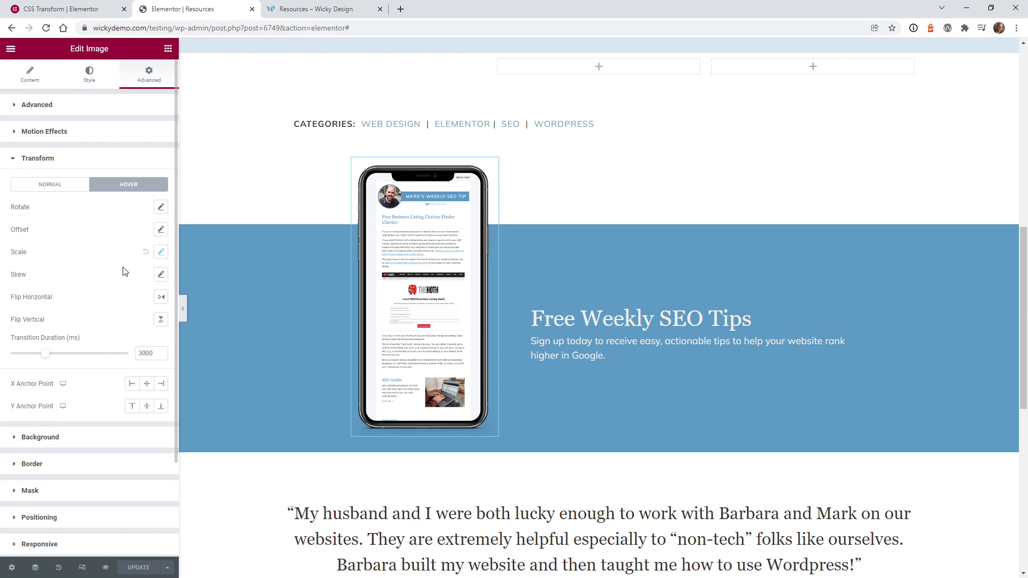
mouse_move(95, 281)
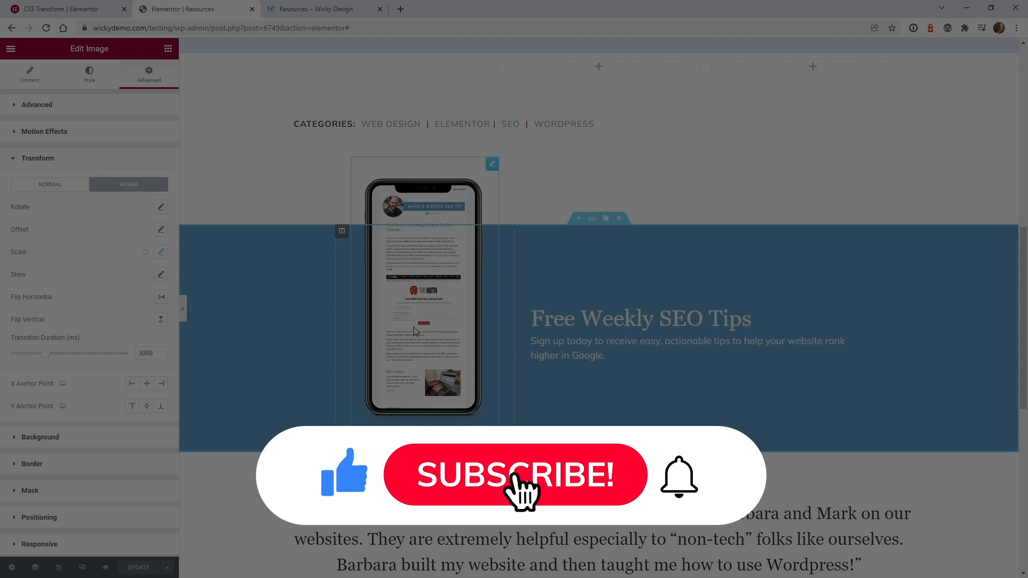
Preview the phone image's hover shrink in the Elementor editor.
click(515, 475)
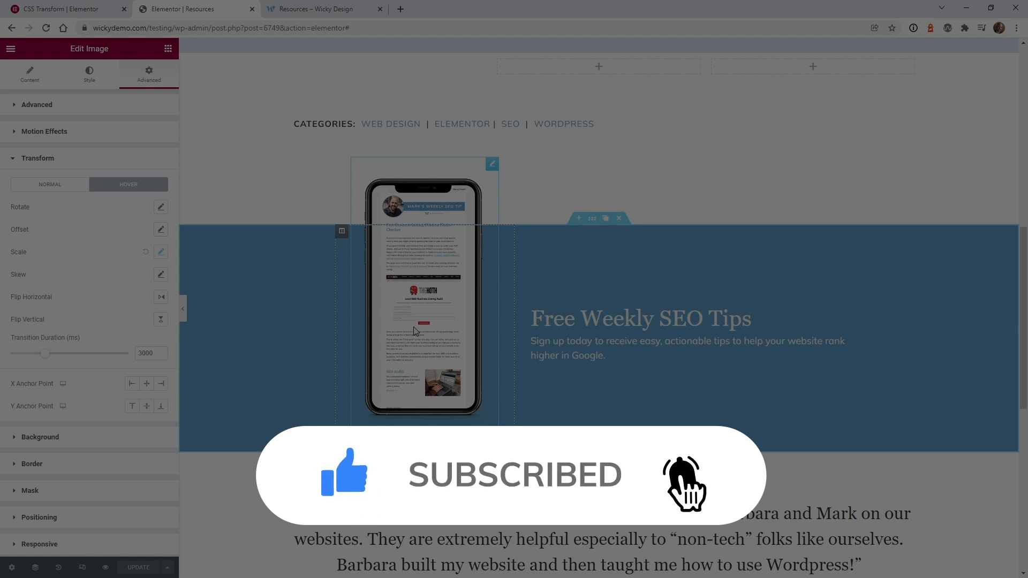